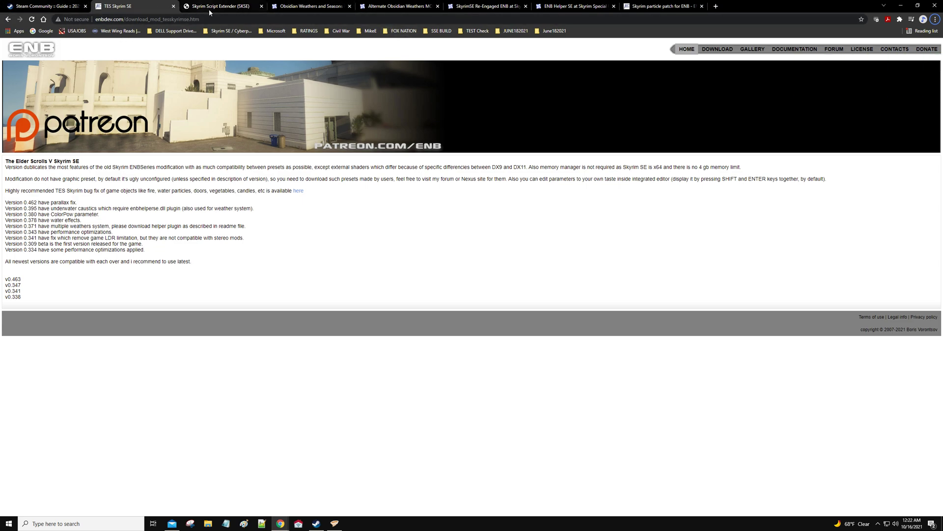
- Check the Skyrim Script Extender page and close it, returning to the Obsidian Weathers page
click(222, 6)
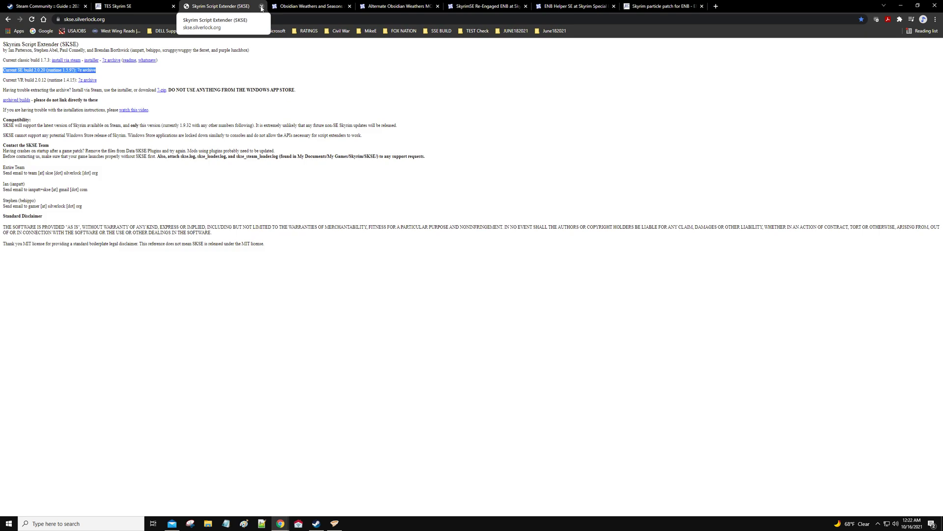
click(261, 7)
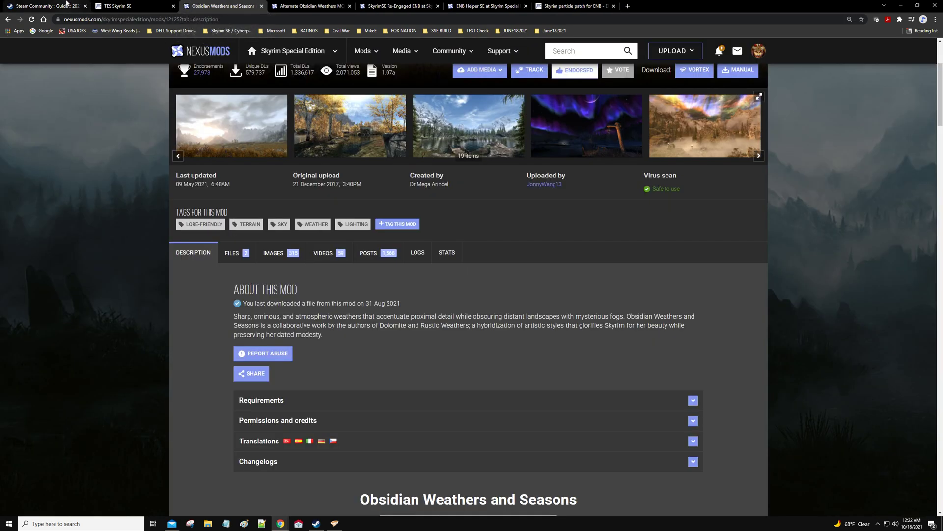
- Read the guide's ENB + Weather install section, then return to the enbdev Skyrim SE page
click(45, 6)
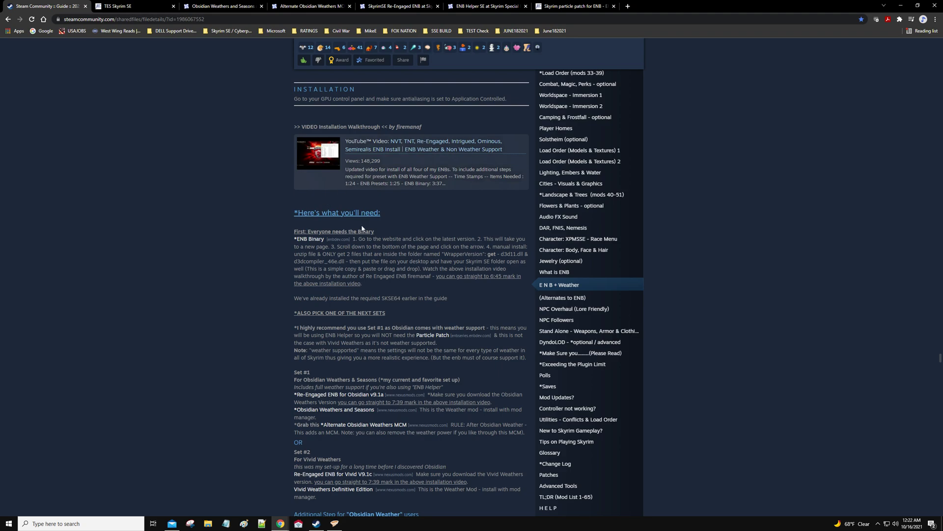
scroll(down, 3)
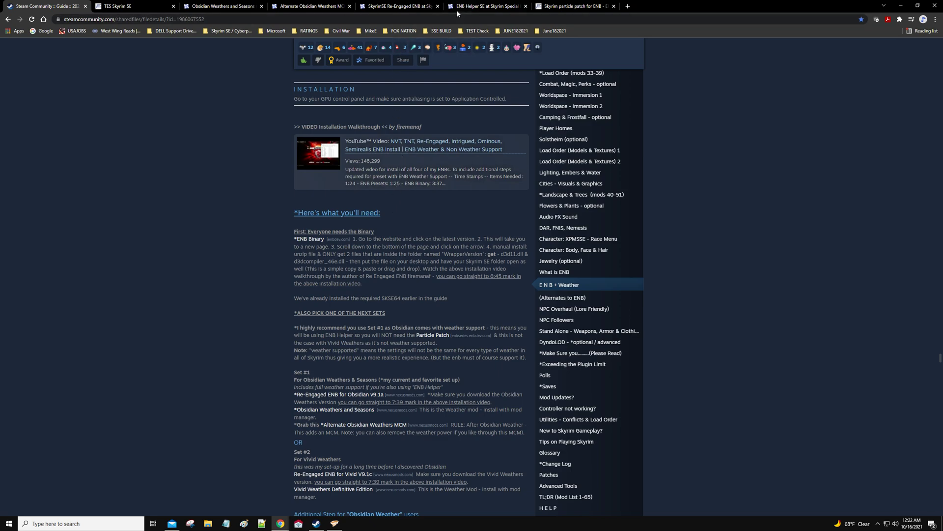
mouse_move(400, 6)
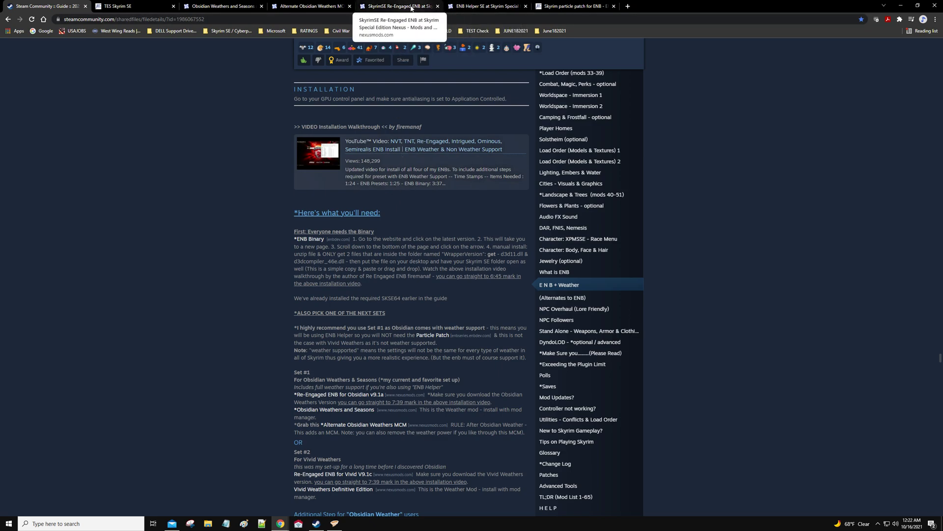
mouse_move(477, 9)
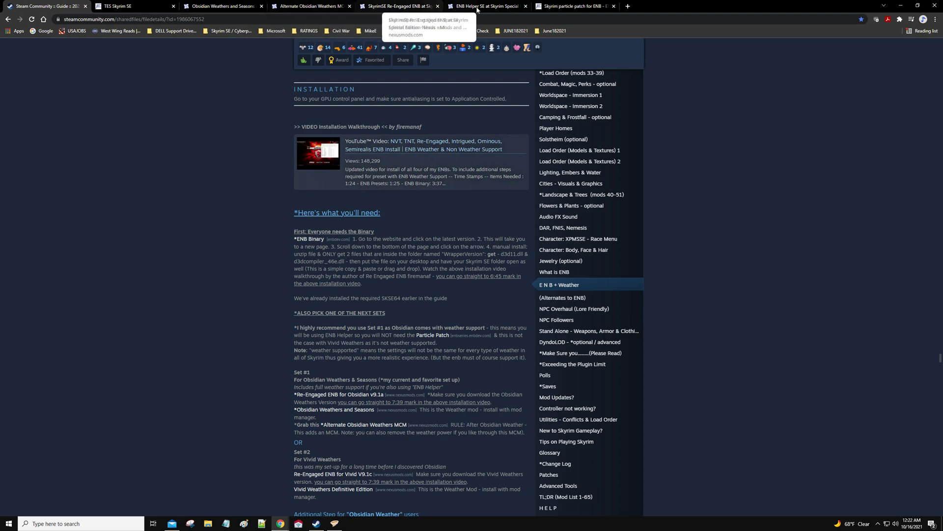
click(127, 6)
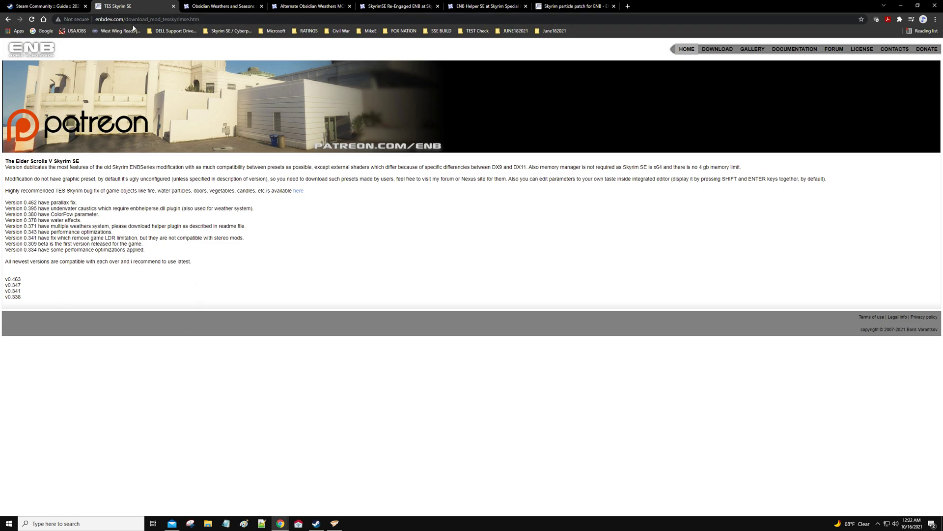
mouse_move(220, 188)
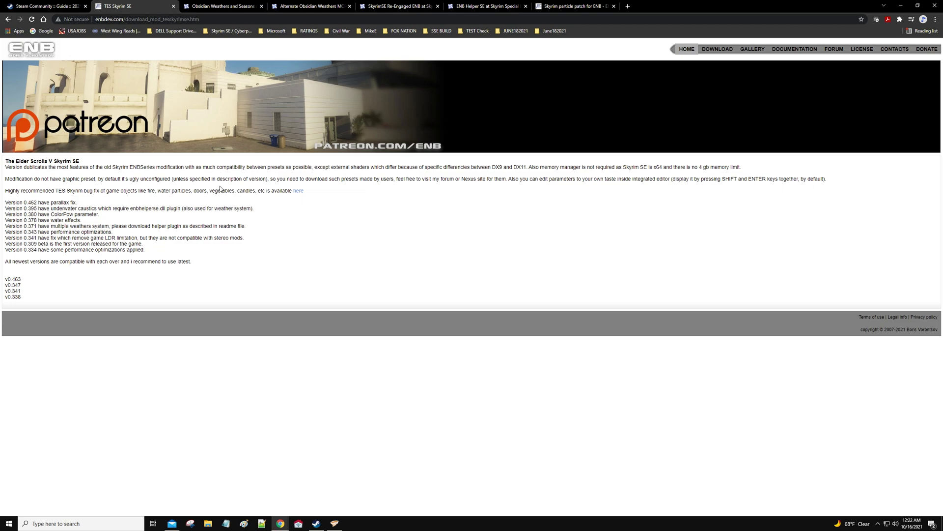
mouse_move(173, 158)
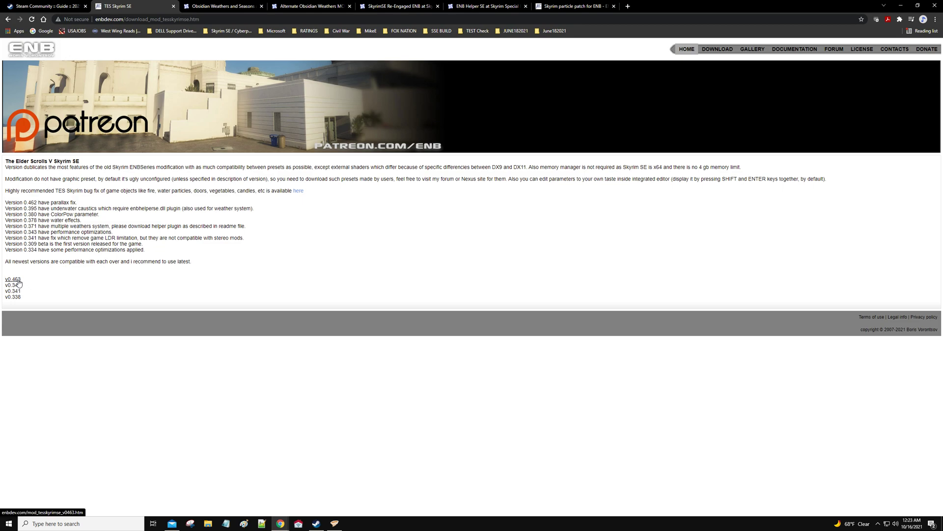
- Download the ENBSeries v0.463 archive for Skyrim SE and inspect its folders in WinRAR
click(12, 279)
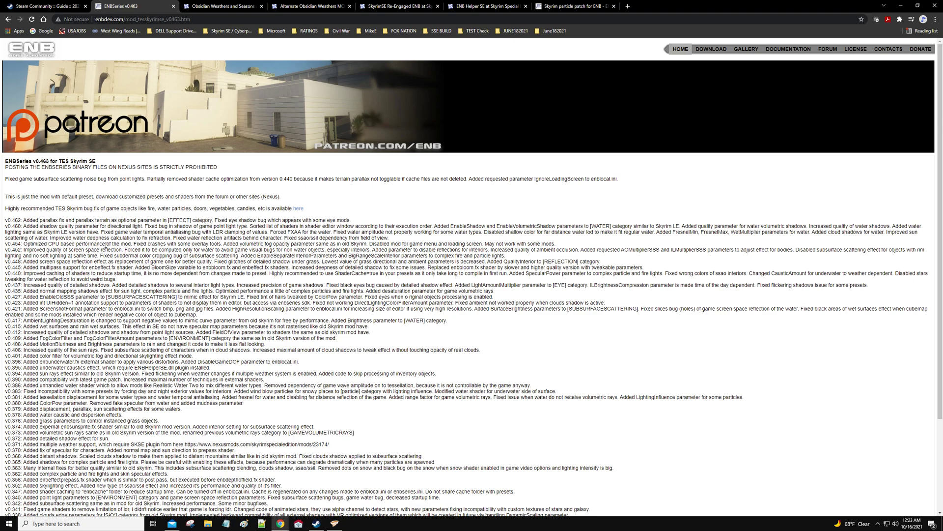
scroll(down, 3)
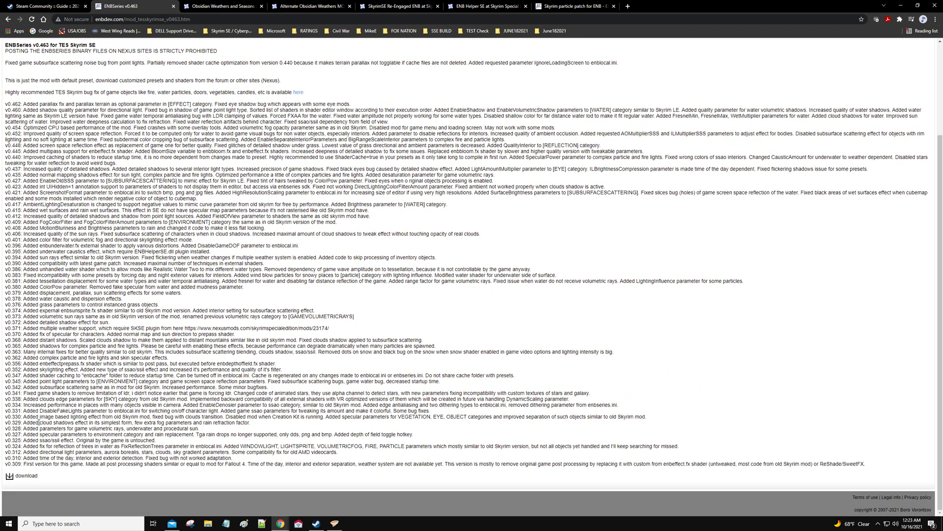
click(24, 476)
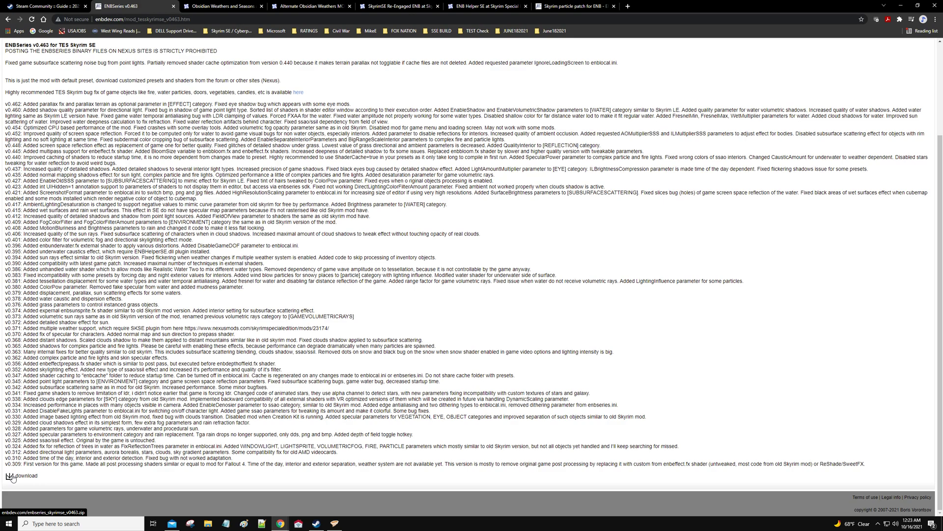
click(27, 476)
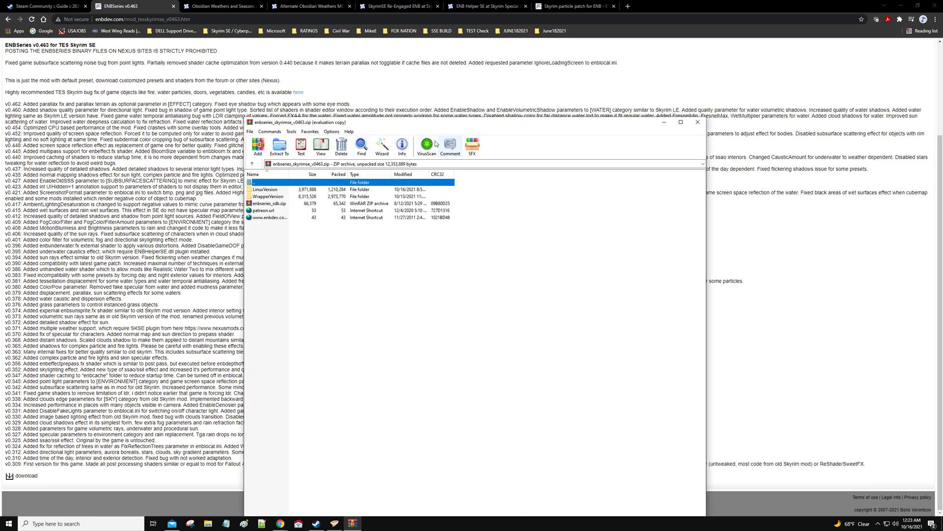
click(427, 144)
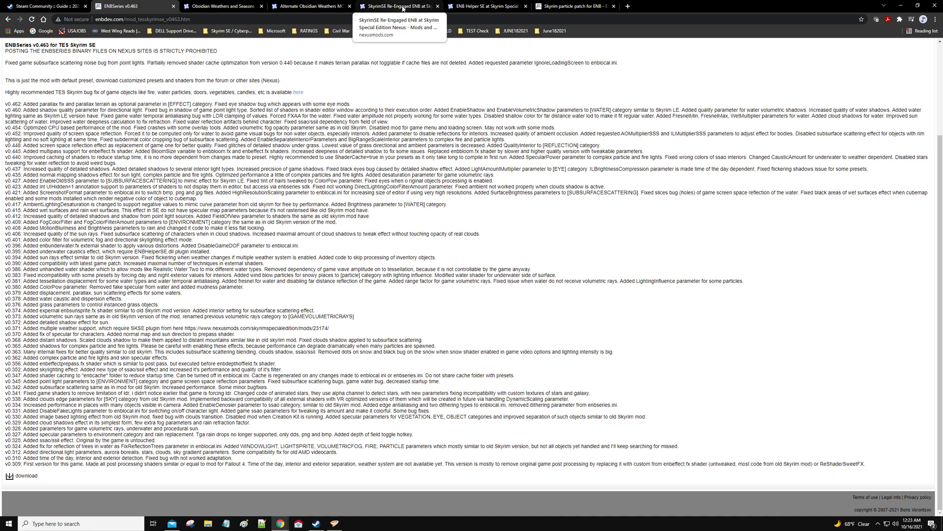
- Start the manual download of Re-Engaged ENB for Obsidian V9.4a from the Files list
click(397, 5)
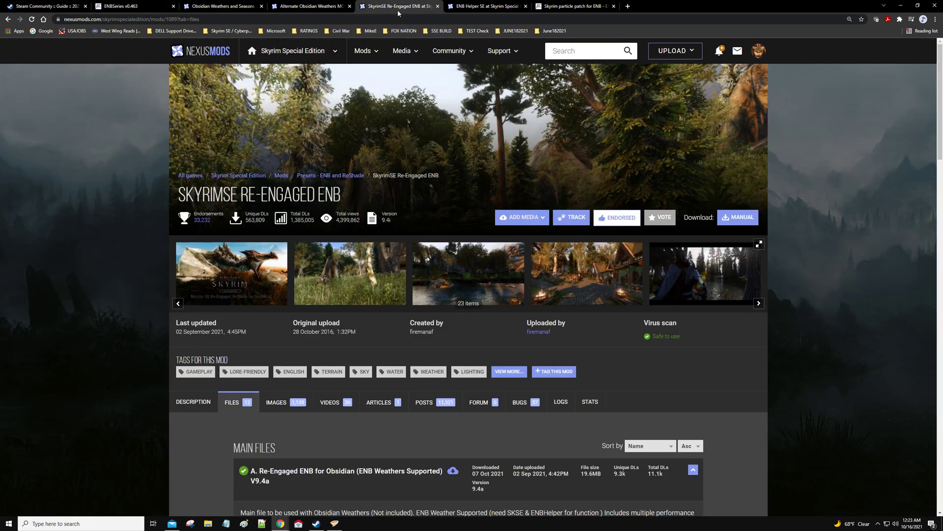
scroll(down, 3)
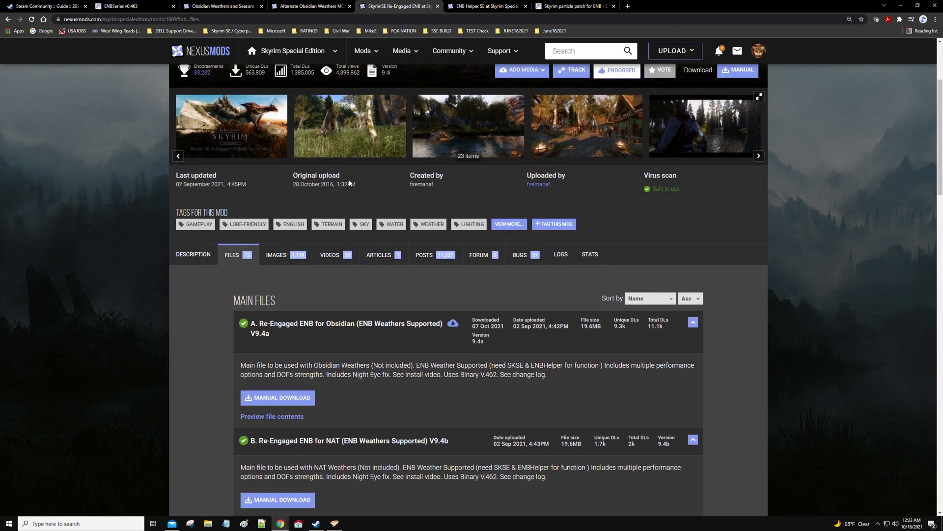
mouse_move(291, 178)
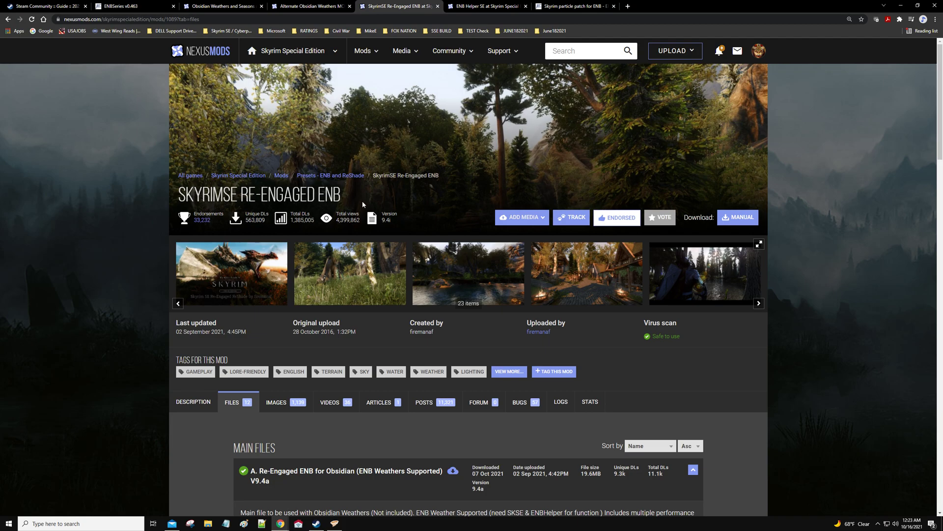
scroll(down, 3)
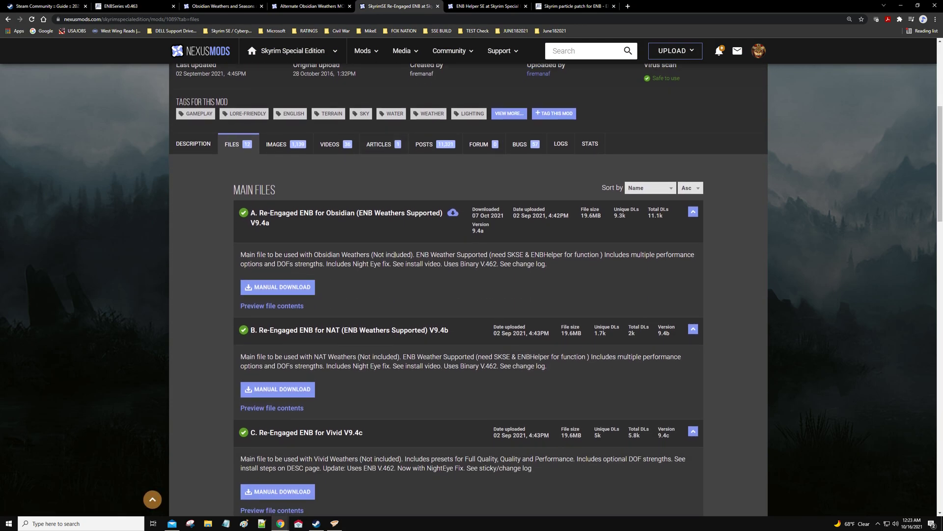
mouse_move(396, 248)
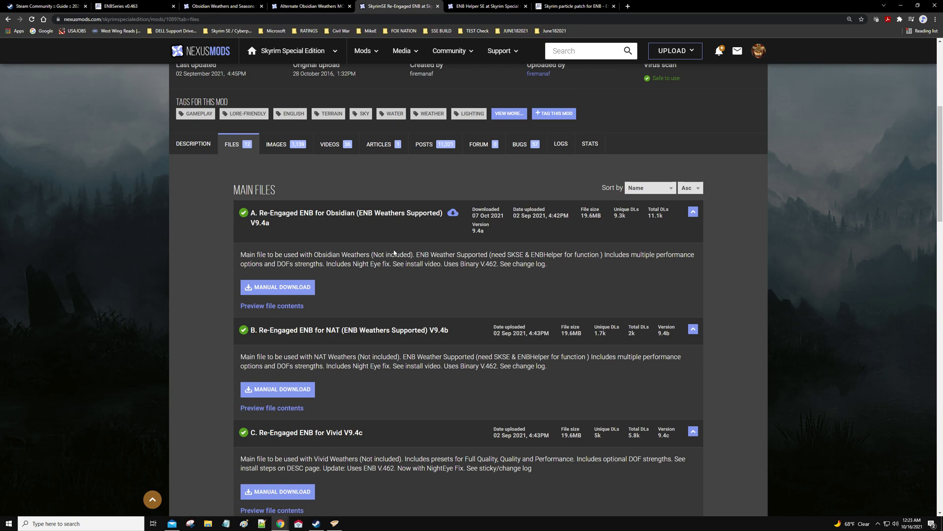
scroll(down, 3)
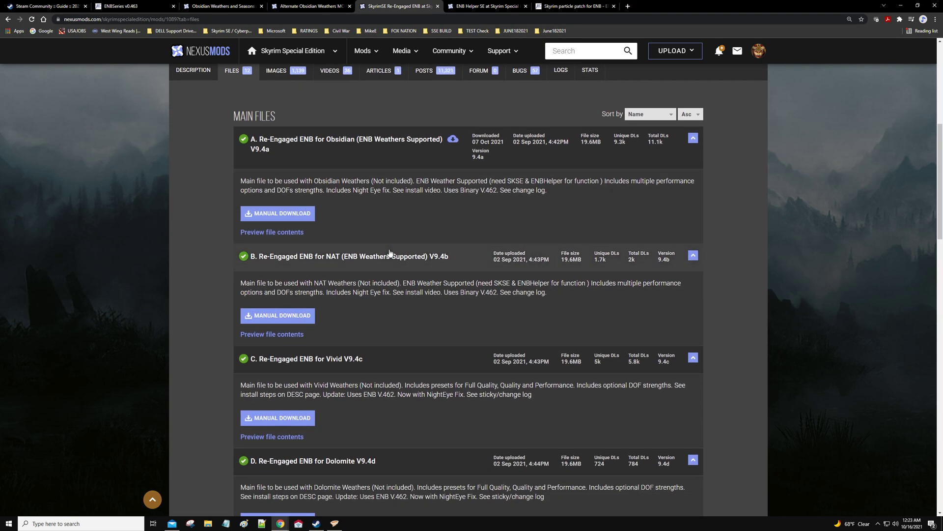
mouse_move(365, 239)
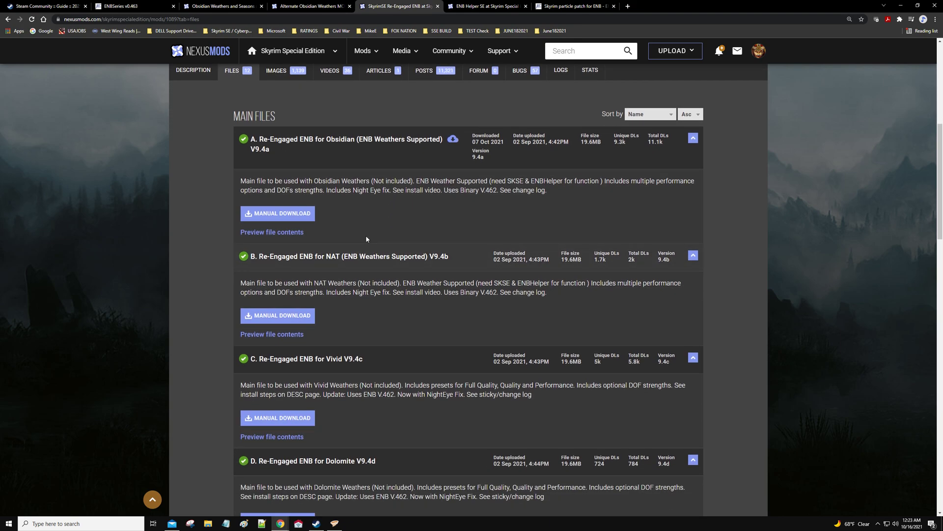
mouse_move(337, 147)
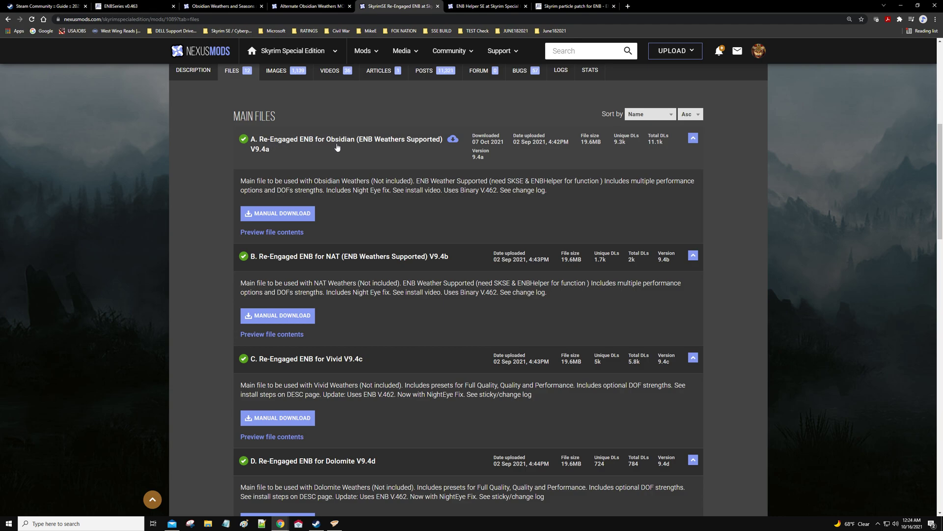
mouse_move(420, 147)
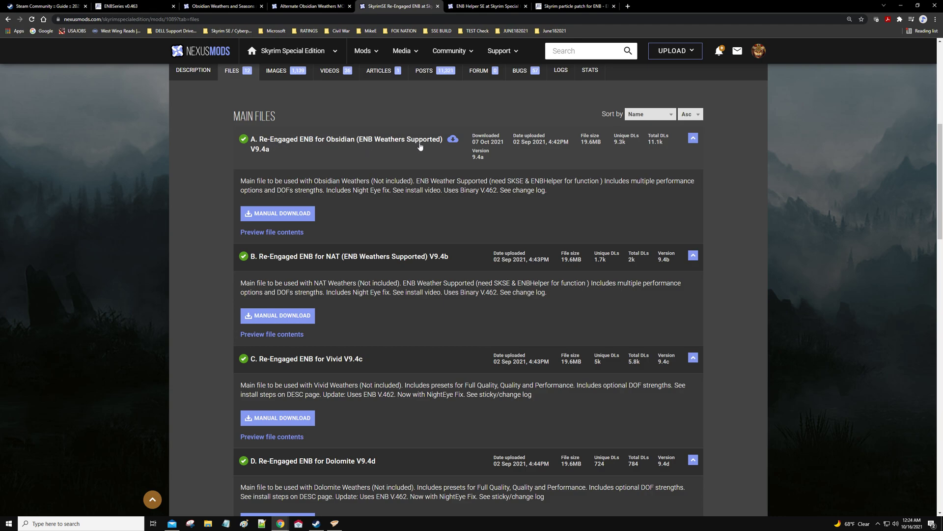
mouse_move(277, 213)
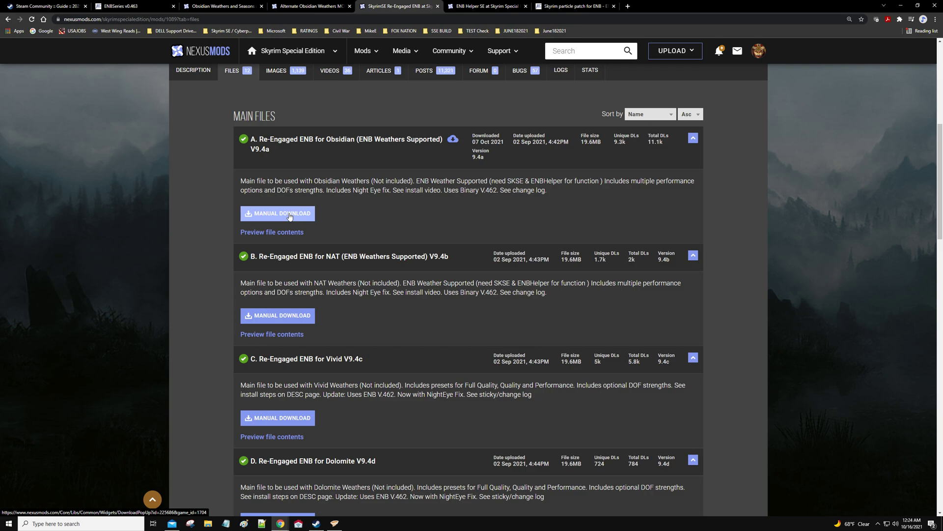
click(277, 213)
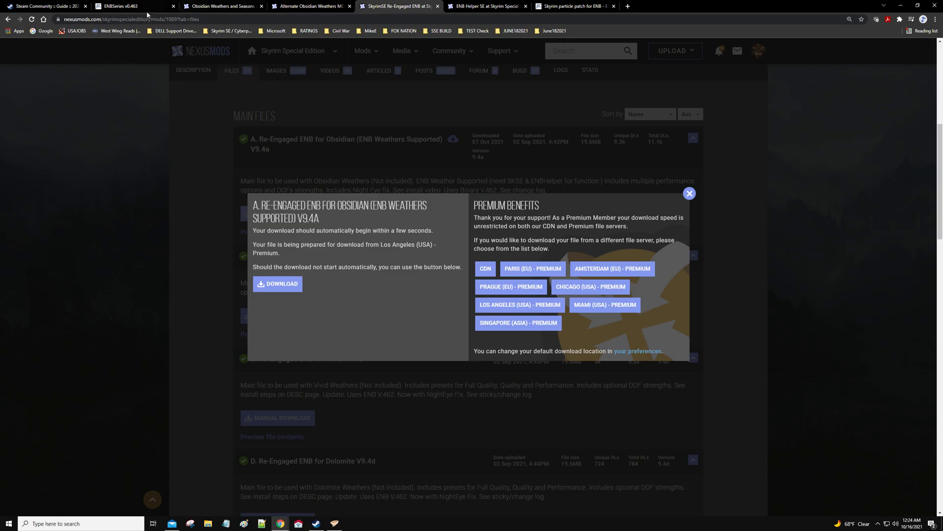
- Read the Special Edition download notes in the Skyrim particle patch forum post
click(130, 6)
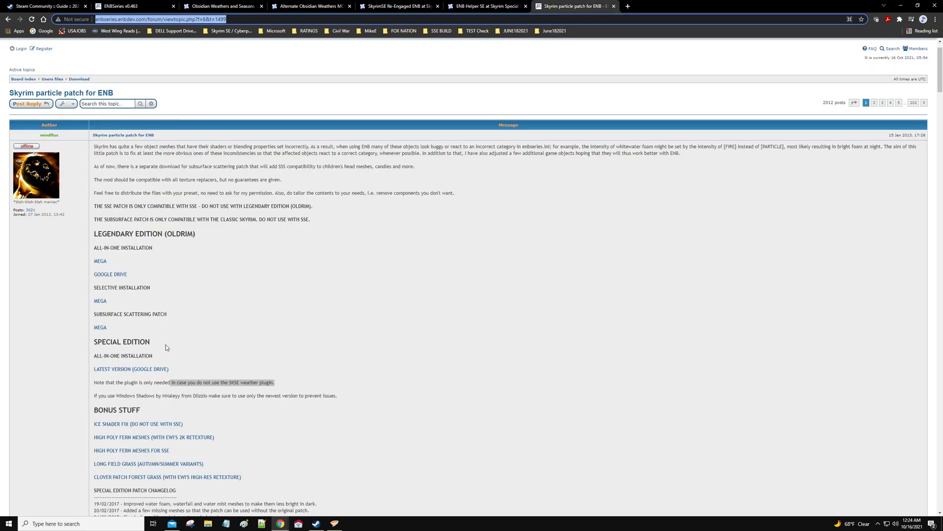
scroll(down, 3)
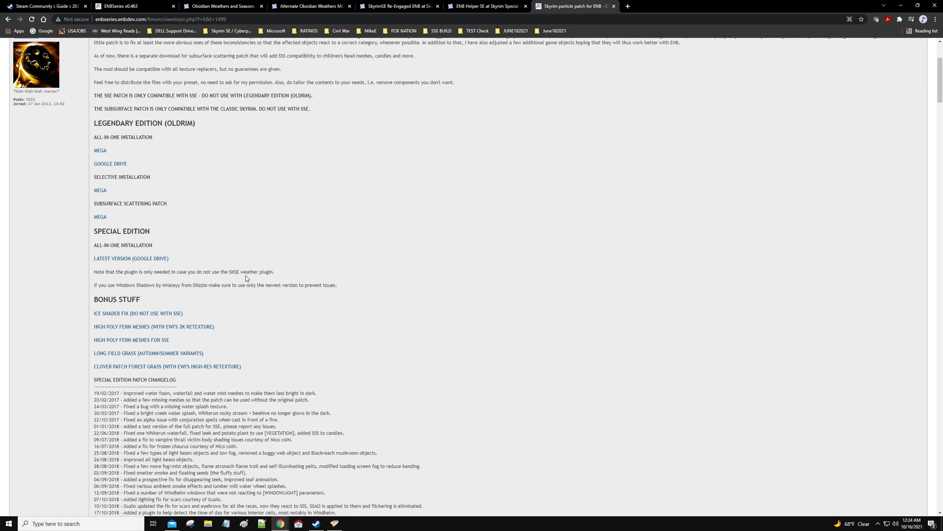
mouse_move(261, 278)
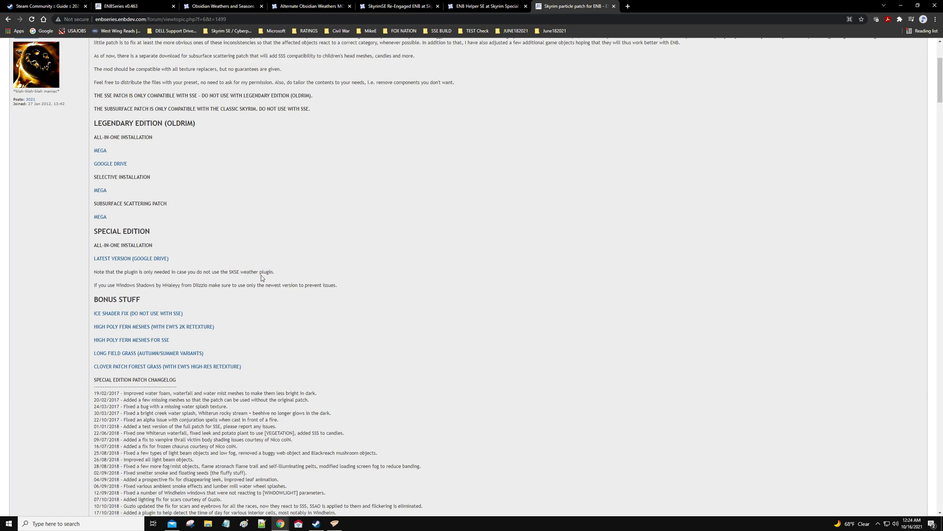
mouse_move(269, 276)
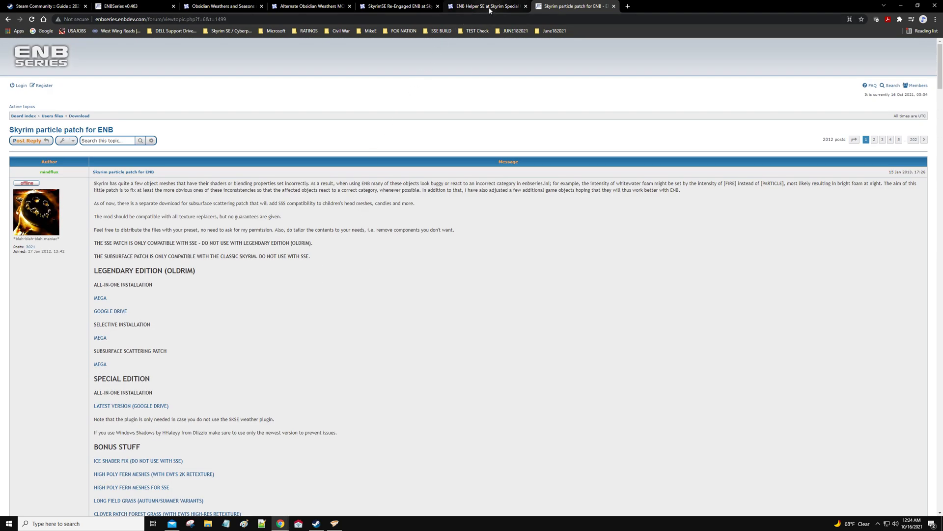
- Review the ENB Helper SE mod description and its SKSE plugin notes on Nexus Mods
click(487, 6)
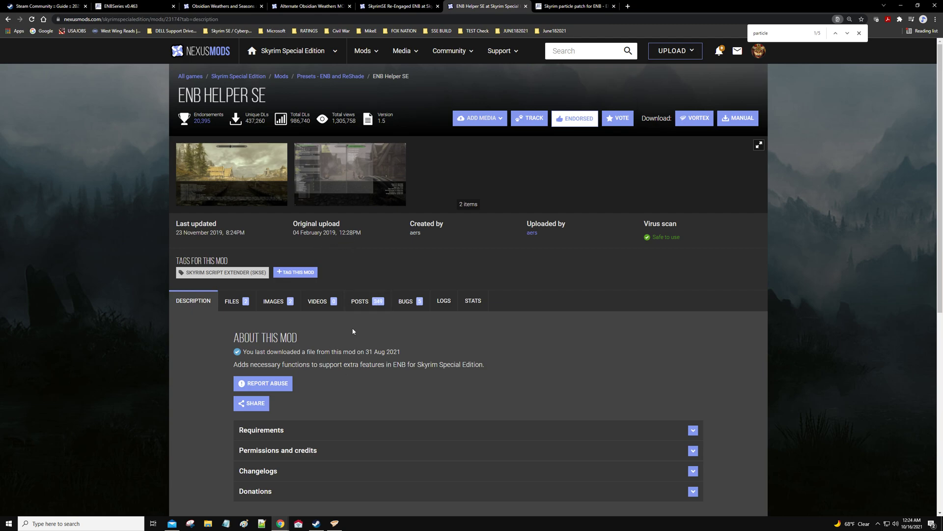
scroll(down, 3)
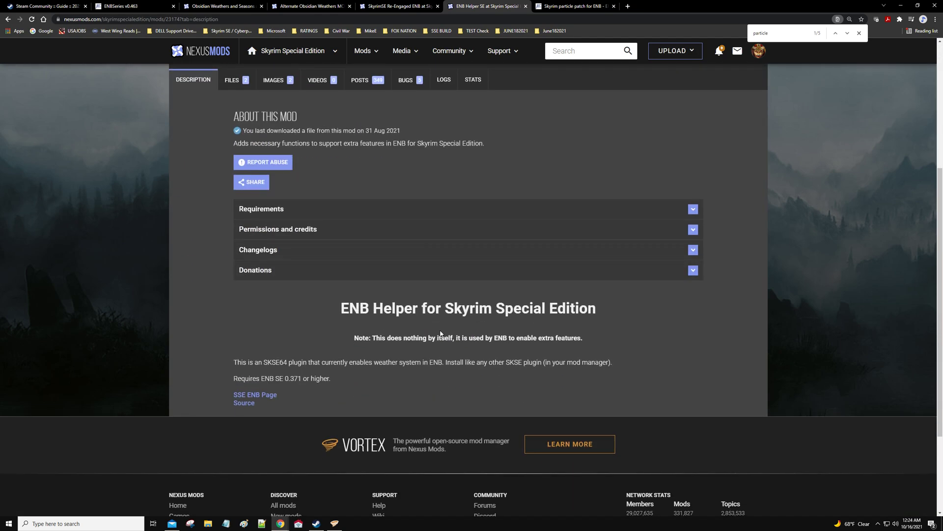
scroll(up, 3)
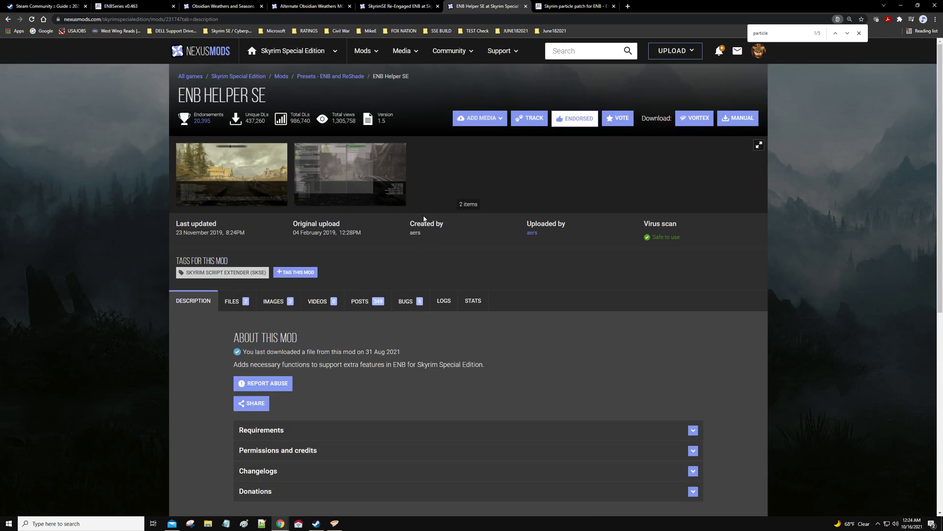
mouse_move(490, 131)
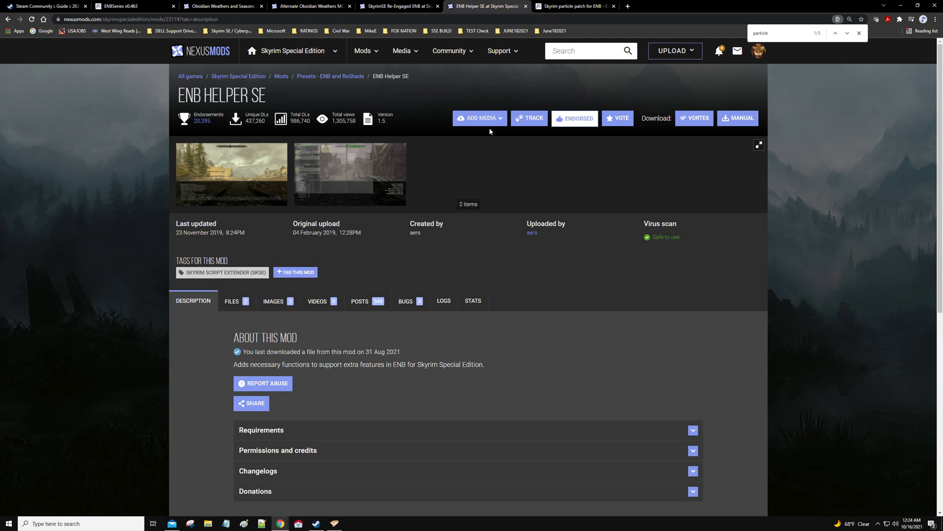
mouse_move(480, 147)
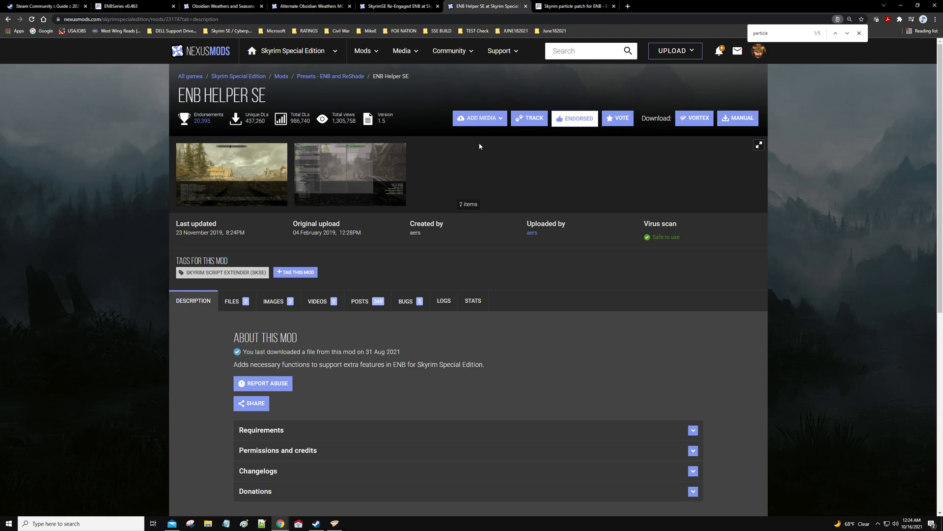
mouse_move(308, 246)
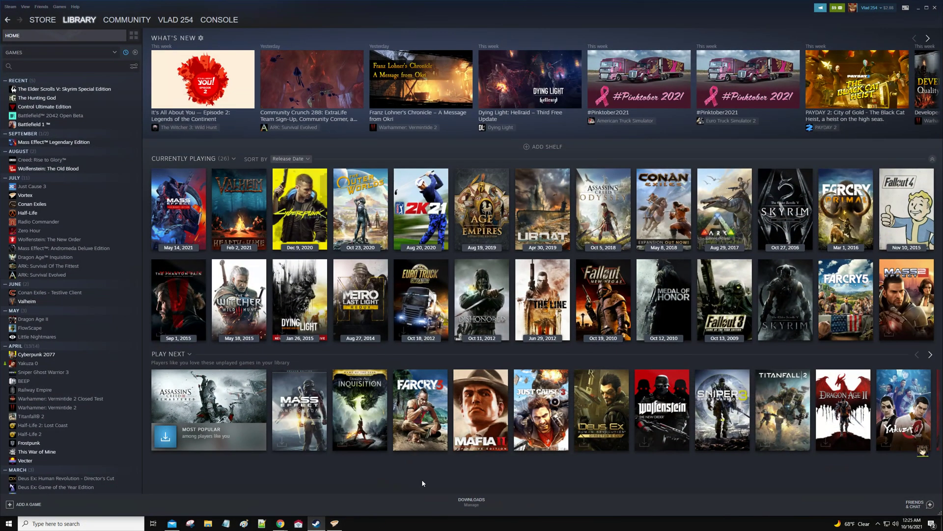
mouse_move(93, 91)
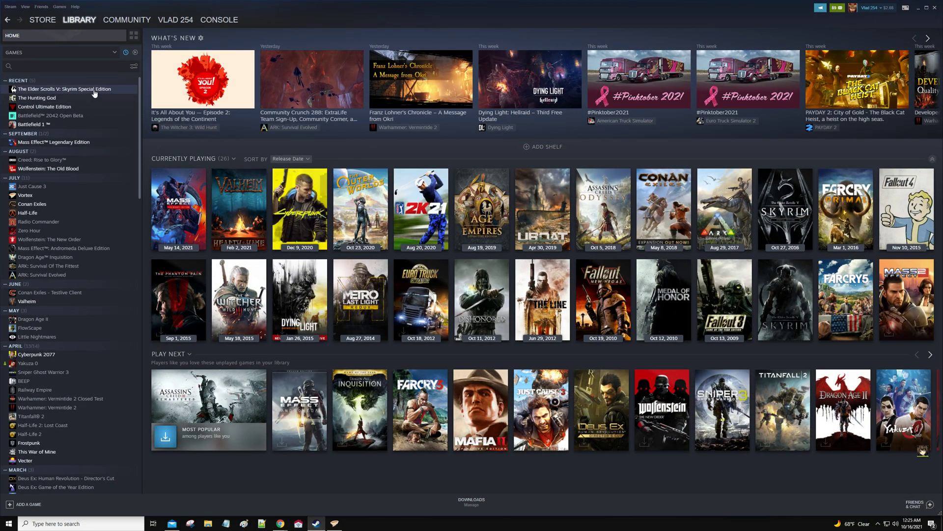
- Browse Skyrim Special Edition's local files from its Steam properties to show the install folder
right_click(64, 89)
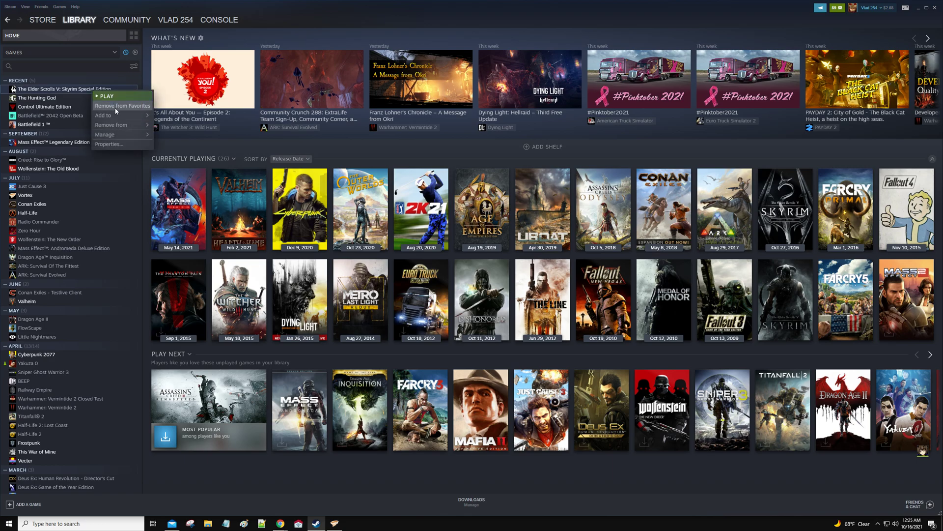
mouse_move(112, 145)
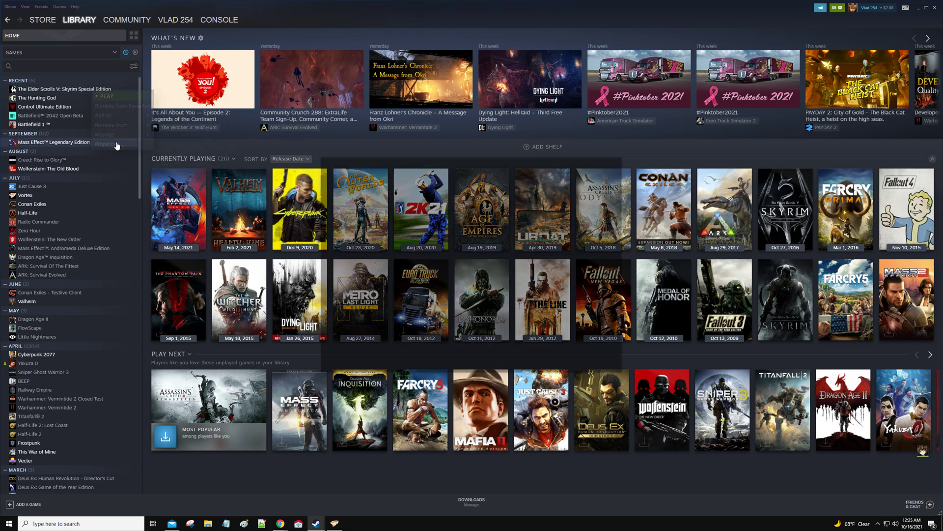
click(105, 143)
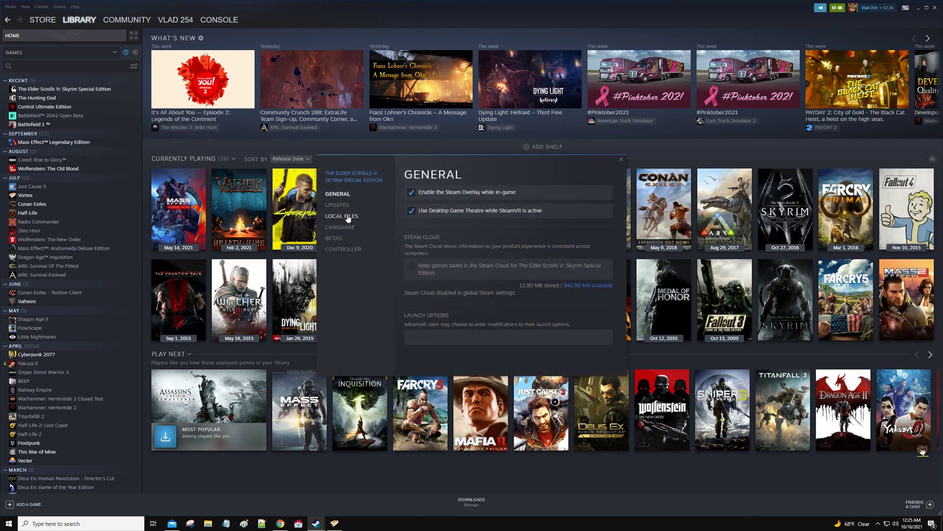
click(341, 215)
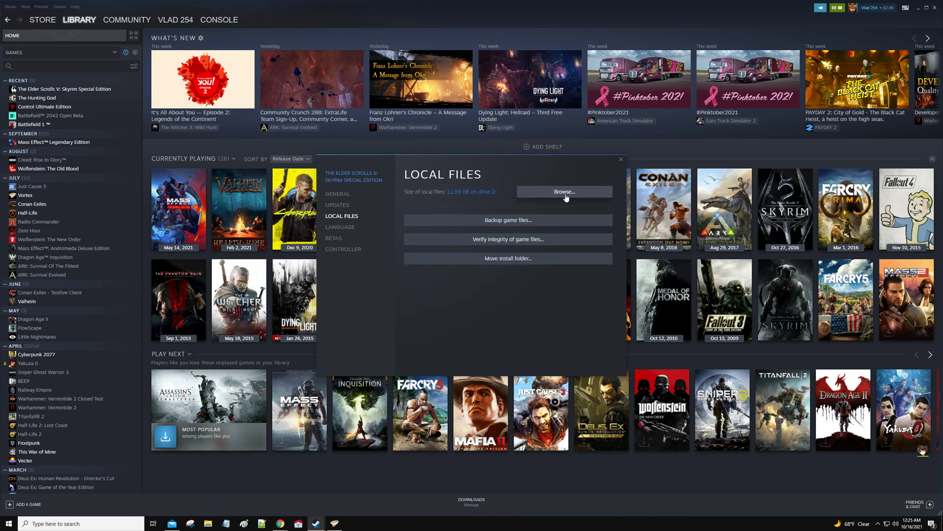
click(563, 191)
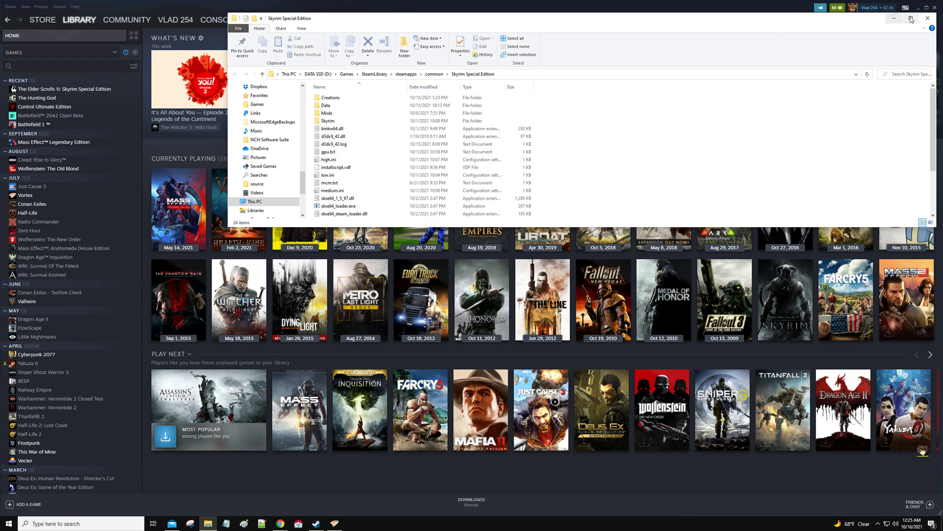
click(920, 18)
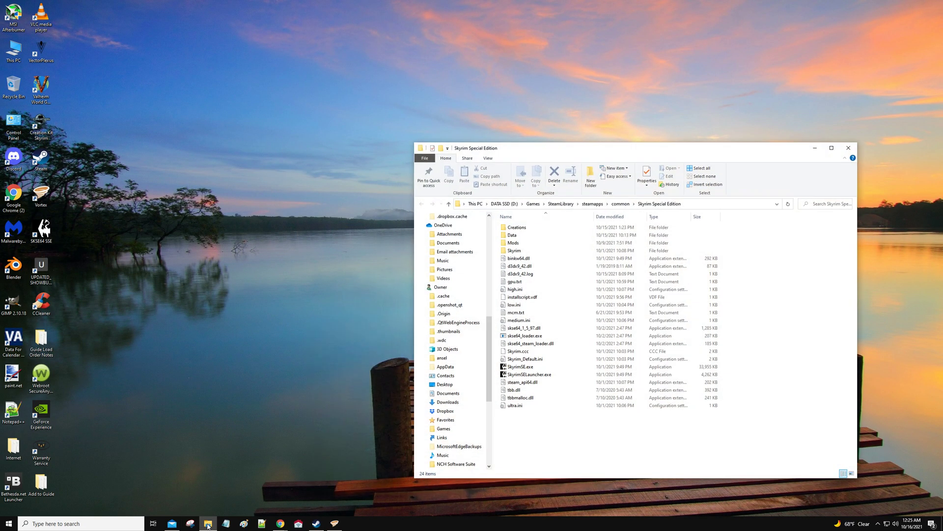
- Move the Re-Engaged ENB archive and ENBSeries v0.463 zip from Downloads onto the desktop
right_click(208, 523)
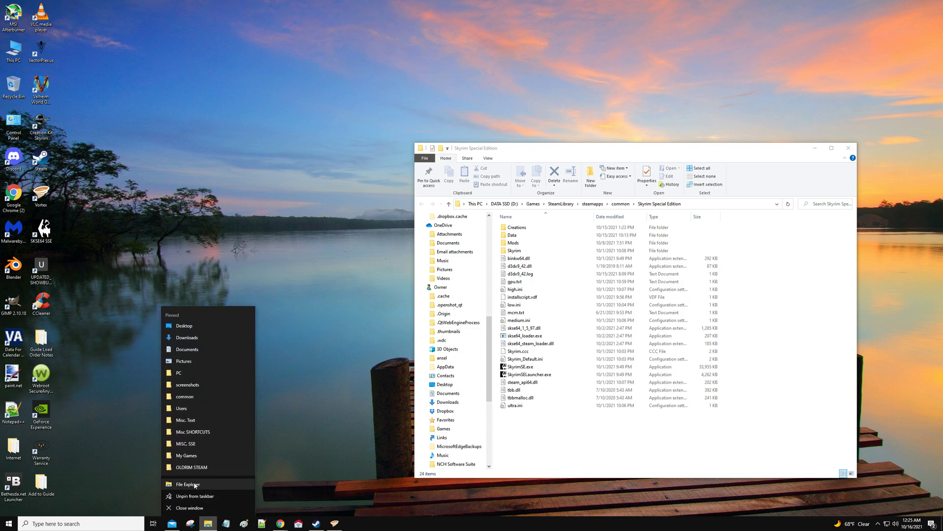
click(187, 484)
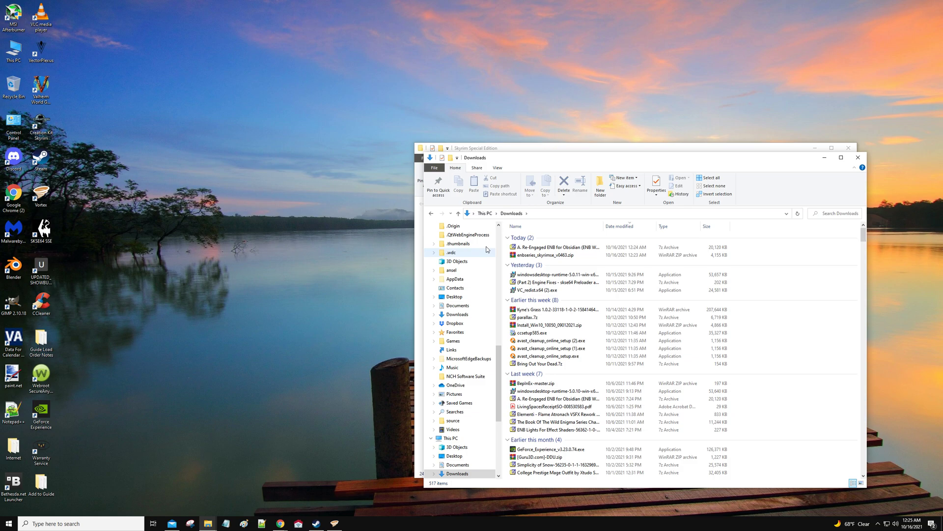
click(547, 246)
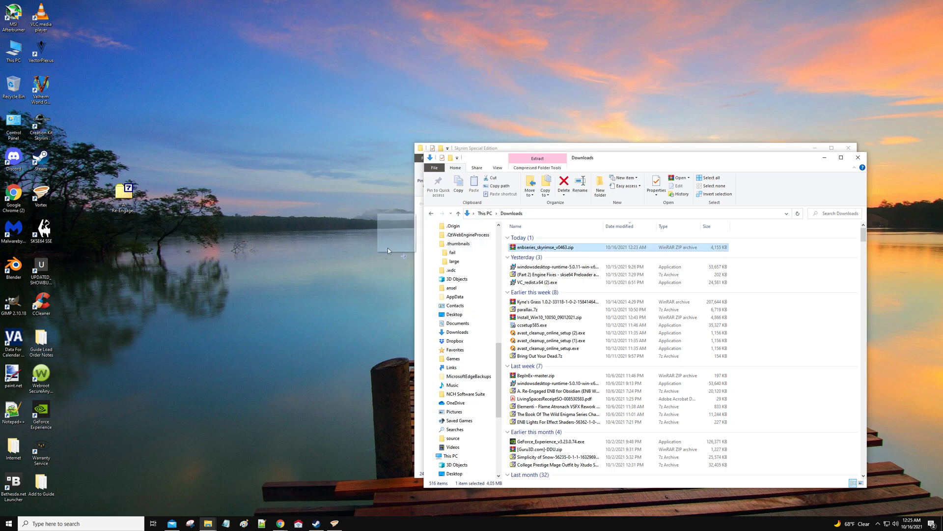
drag(547, 247, 125, 273)
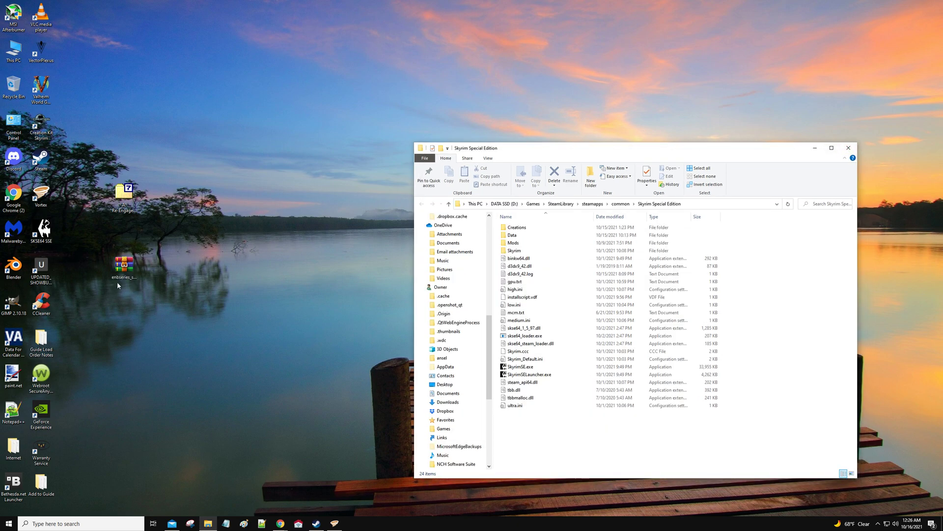
- Extract the ENBSeries zip onto the desktop with 7-Zip and select the WrapperVersion folder
right_click(124, 264)
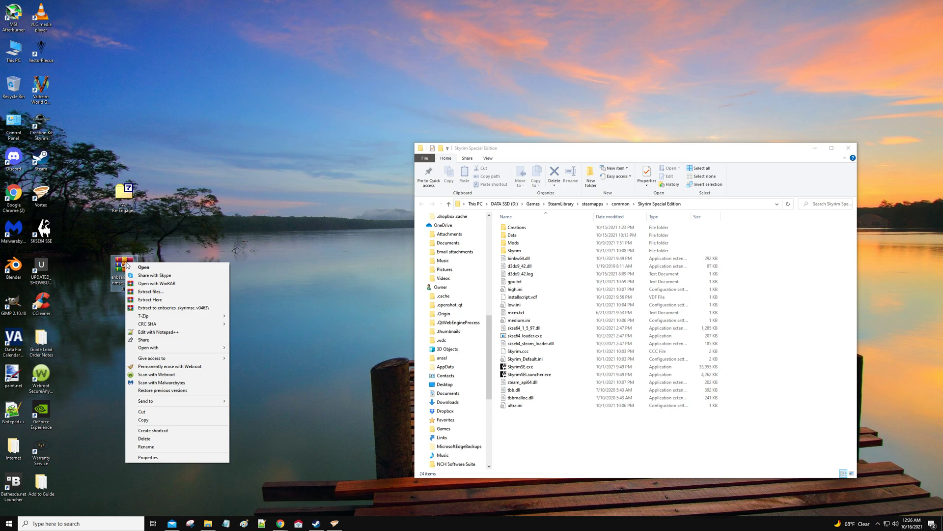
mouse_move(146, 323)
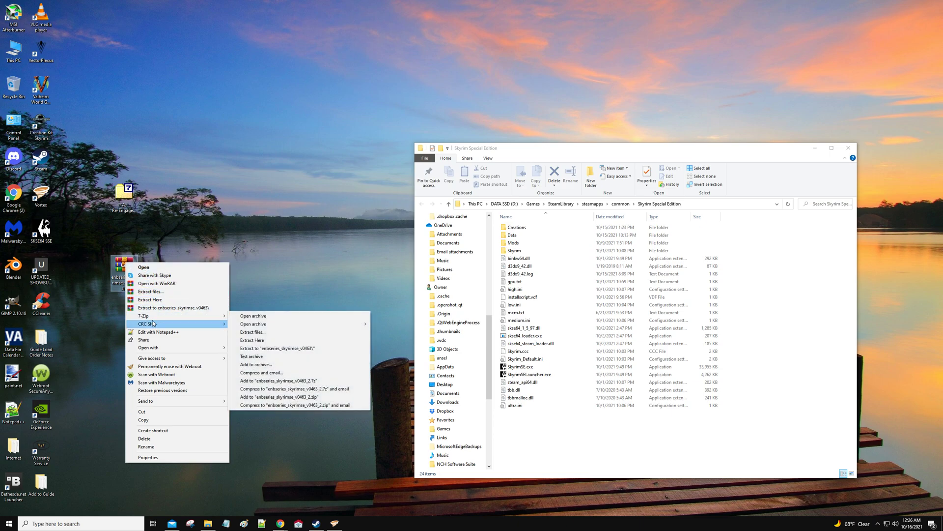
mouse_move(143, 315)
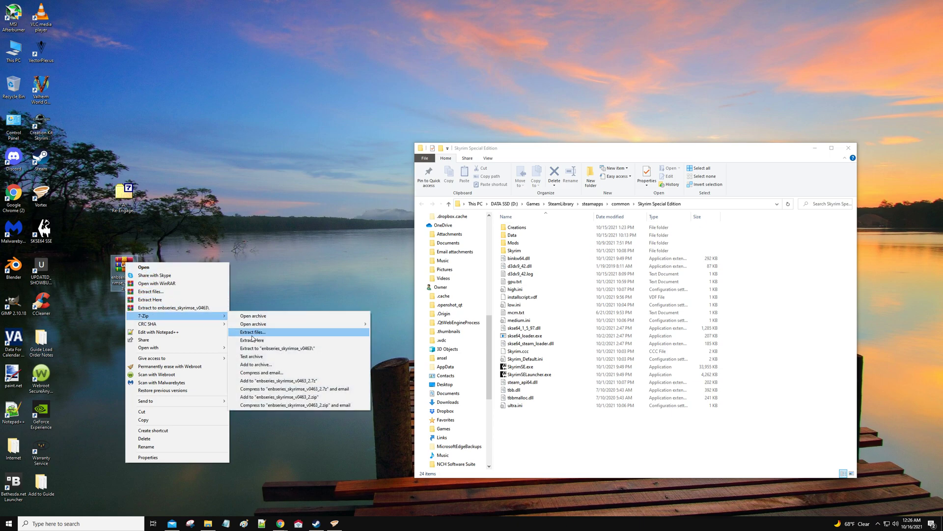
mouse_move(252, 340)
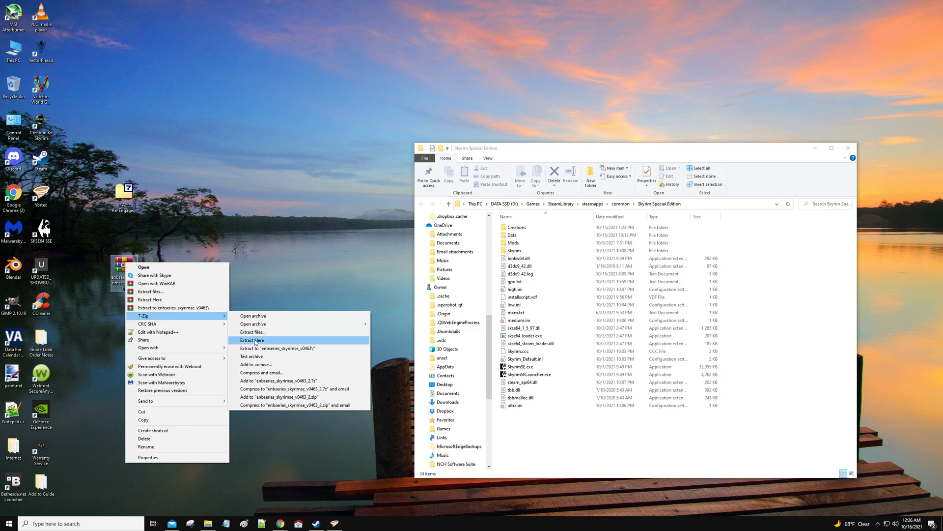
click(252, 339)
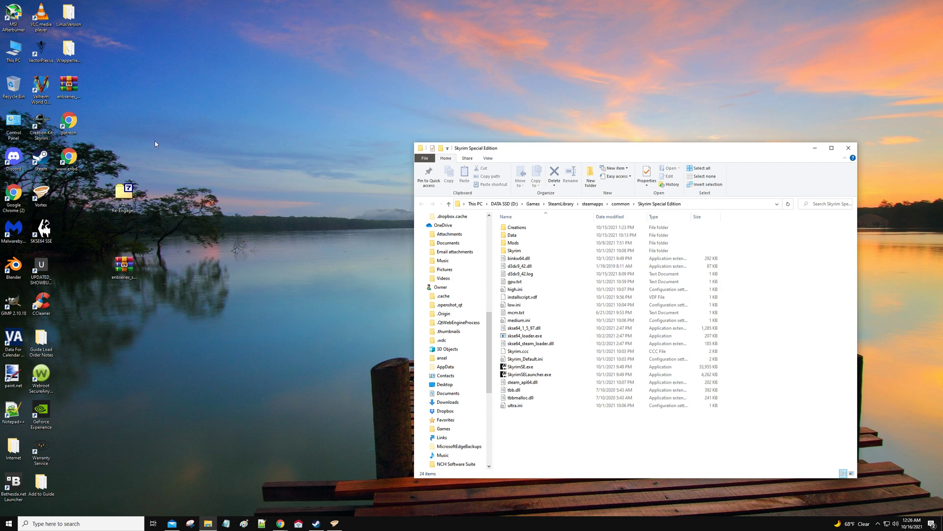
mouse_move(115, 50)
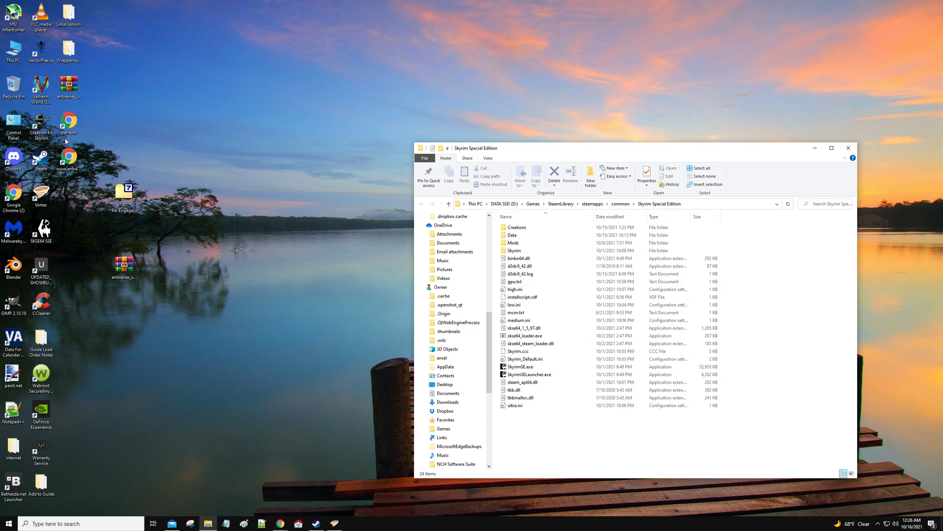
mouse_move(78, 122)
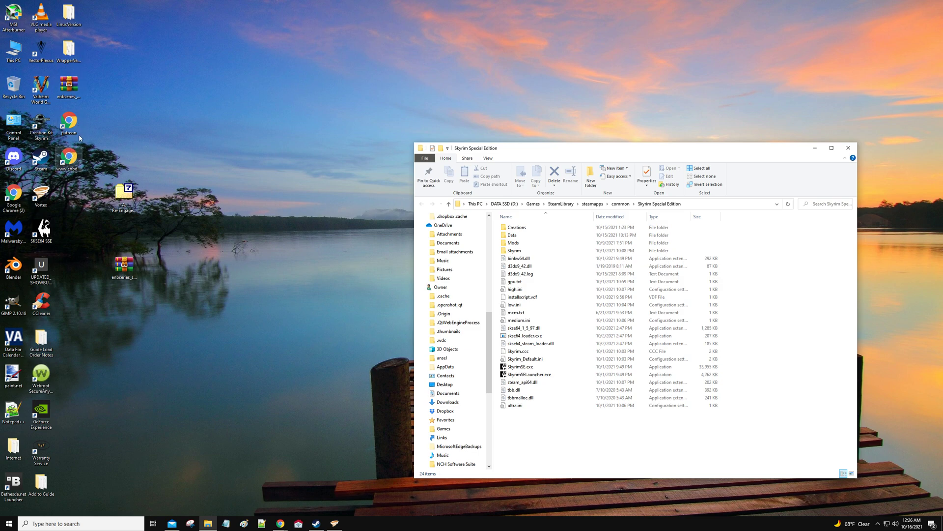
click(67, 51)
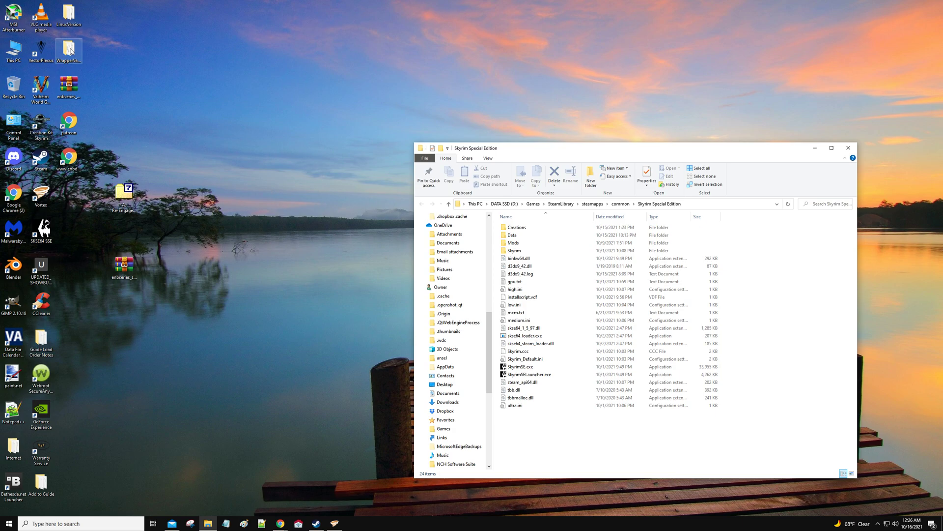
- Select d3d11.dll and d3dcompiler_46e.dll inside the WrapperVersion folder
double_click(69, 51)
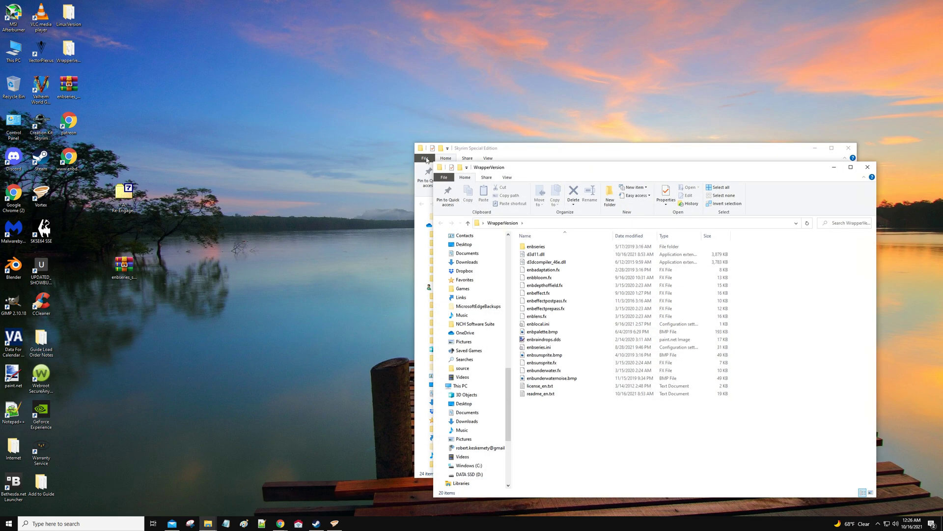
mouse_move(582, 175)
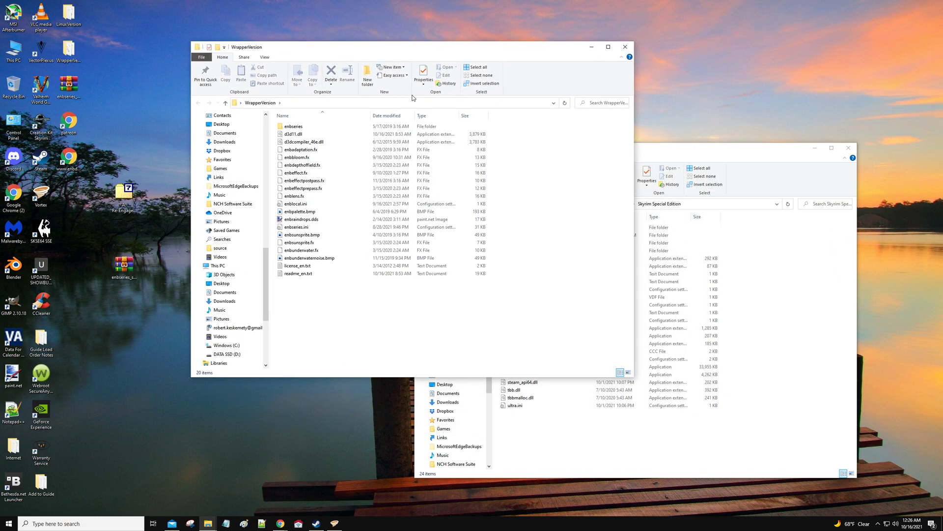
mouse_move(392, 109)
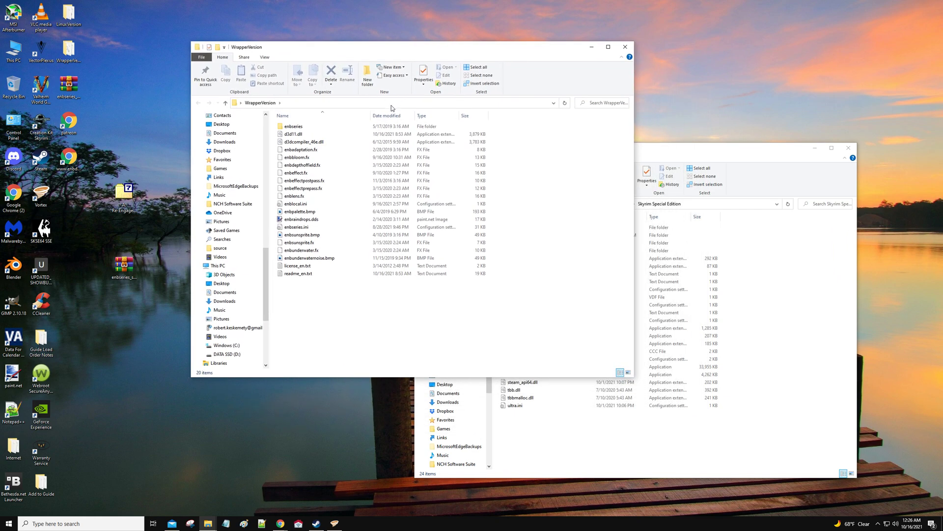
mouse_move(295, 133)
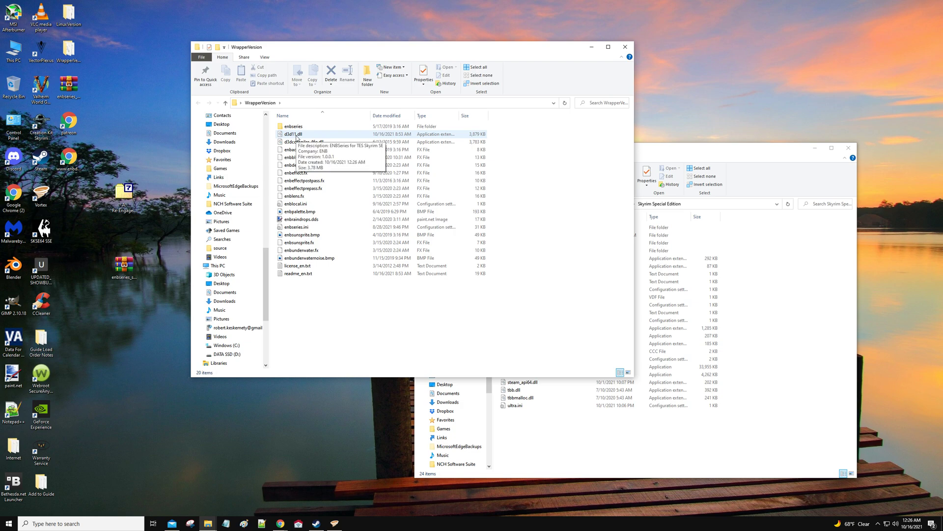
click(294, 134)
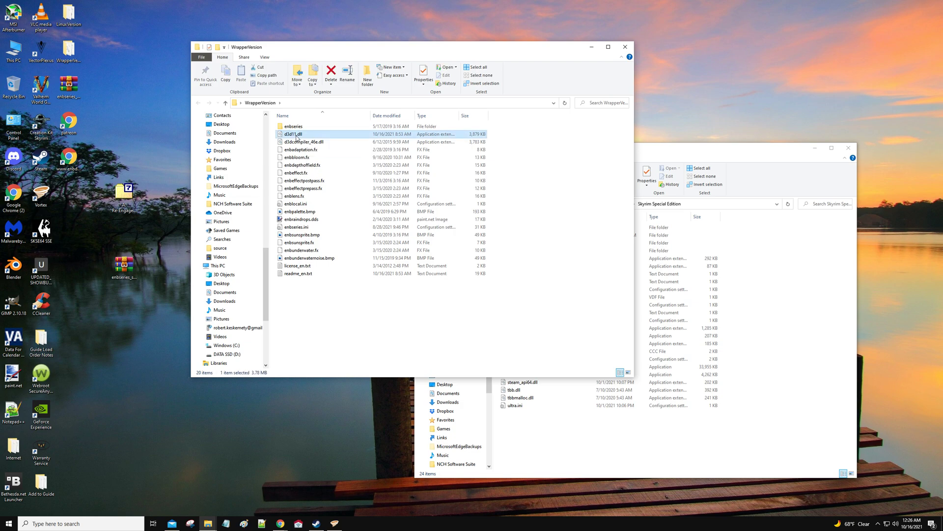
click(306, 141)
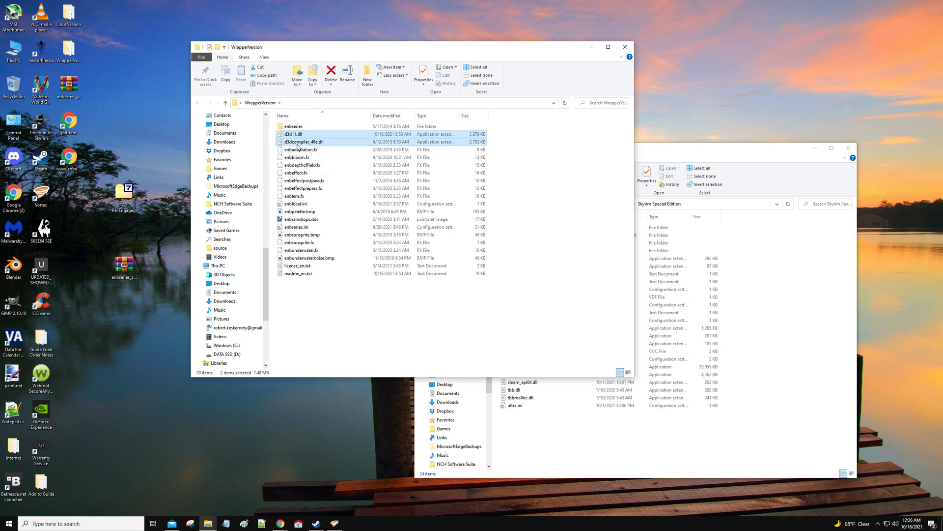
click(301, 148)
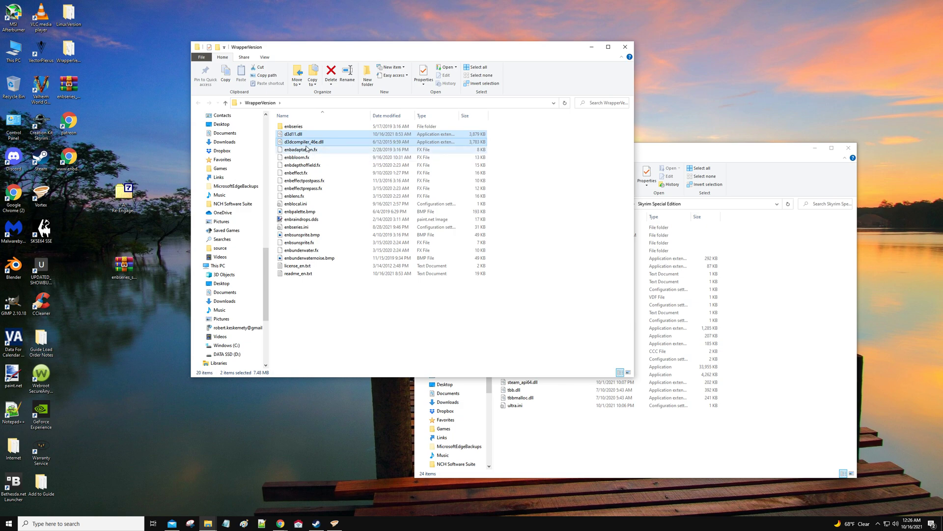
click(298, 134)
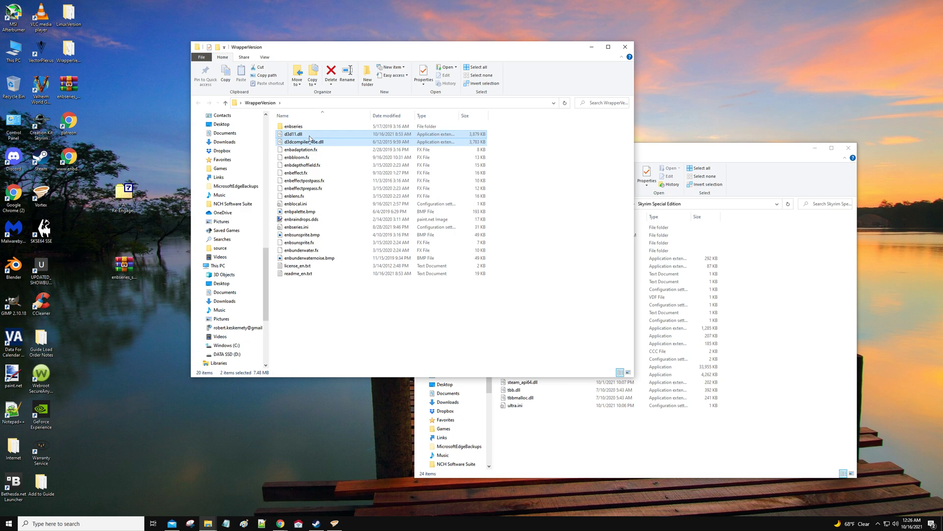
click(303, 141)
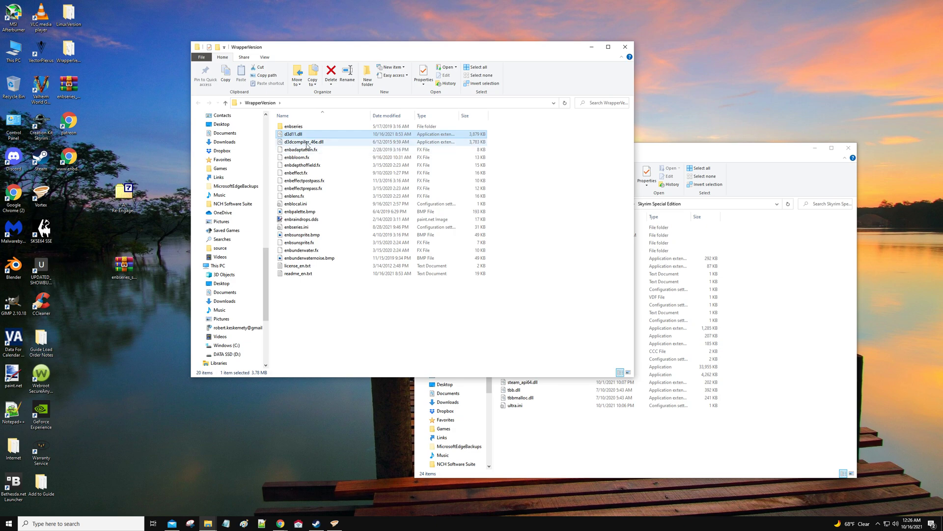
click(307, 141)
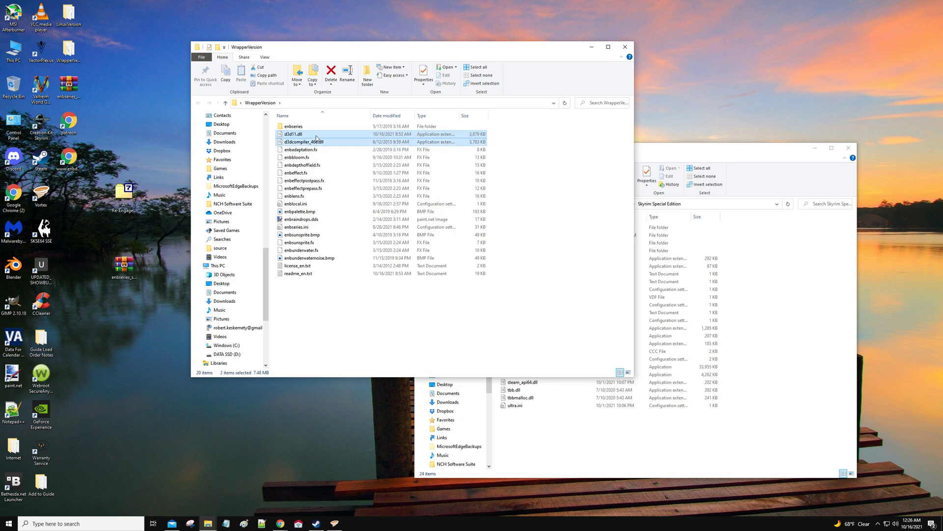
- Copy the two DLLs into the Skyrim Special Edition folder and close WrapperVersion
right_click(303, 141)
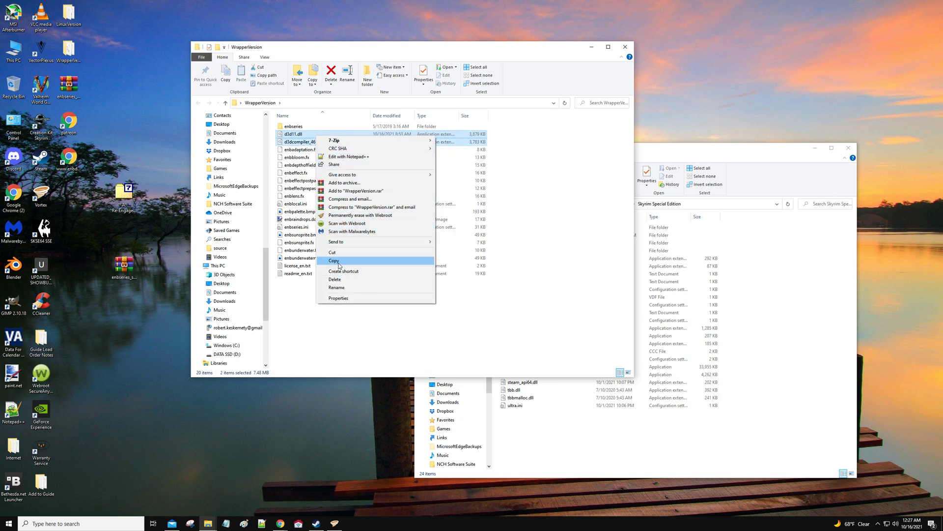
click(334, 260)
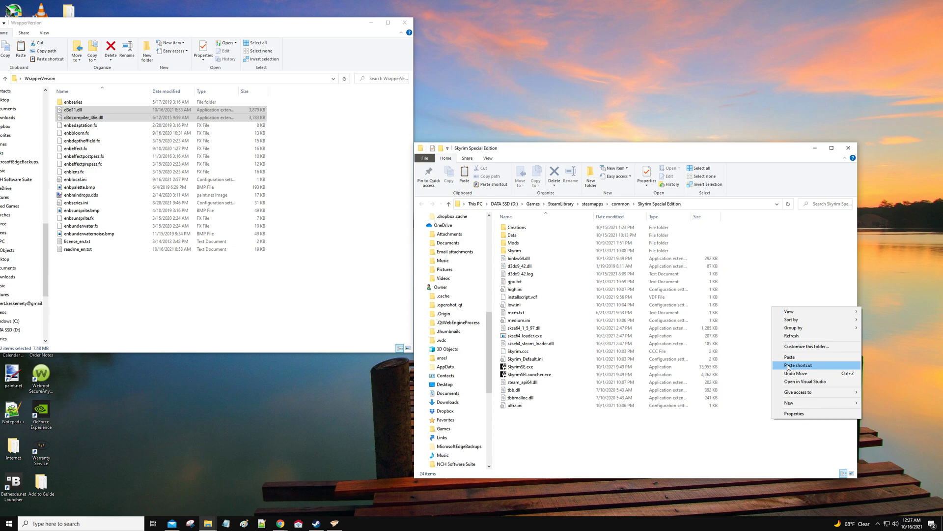
click(798, 364)
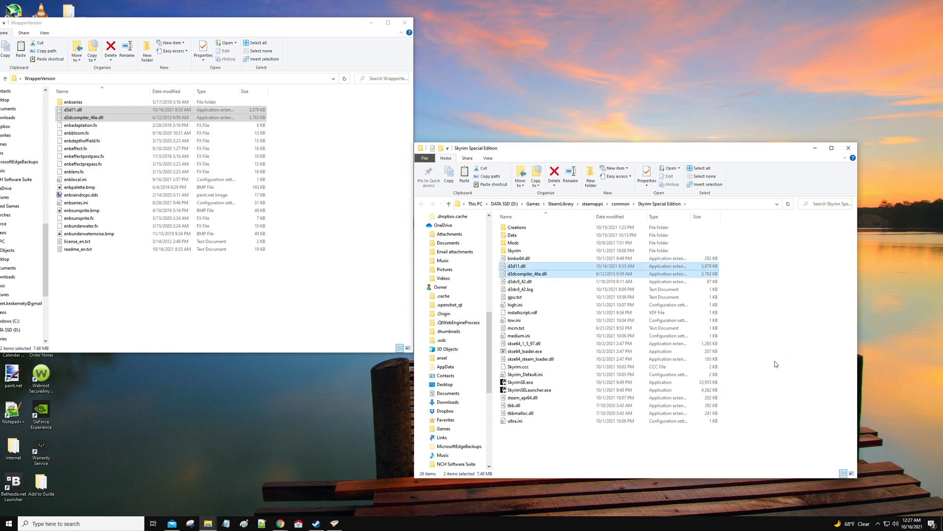
mouse_move(404, 23)
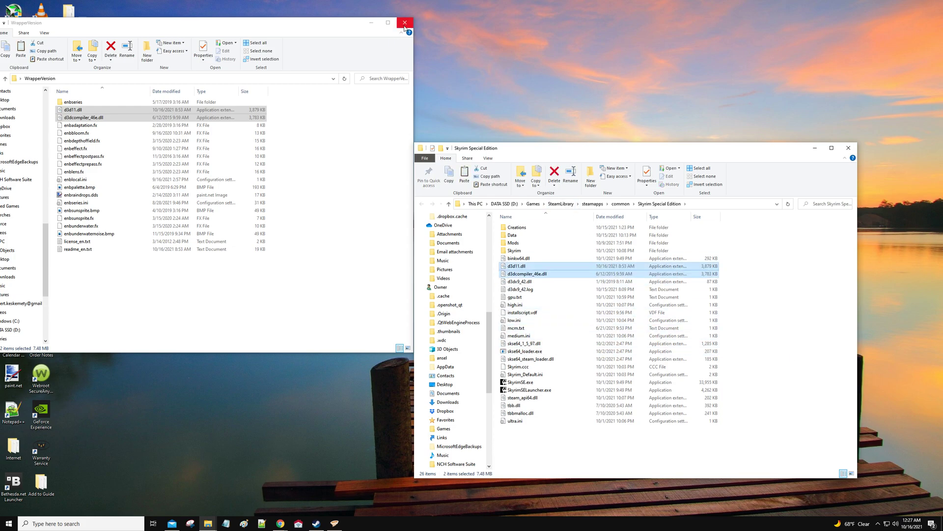
click(404, 22)
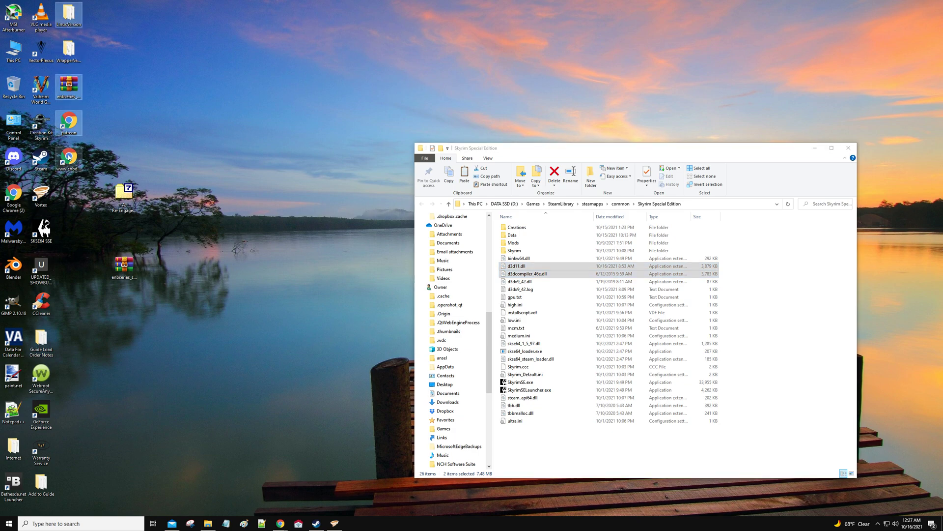
- Delete the ENBSeries v0.463 zip from the desktop, keeping the Re-Engaged ENB archive
right_click(68, 12)
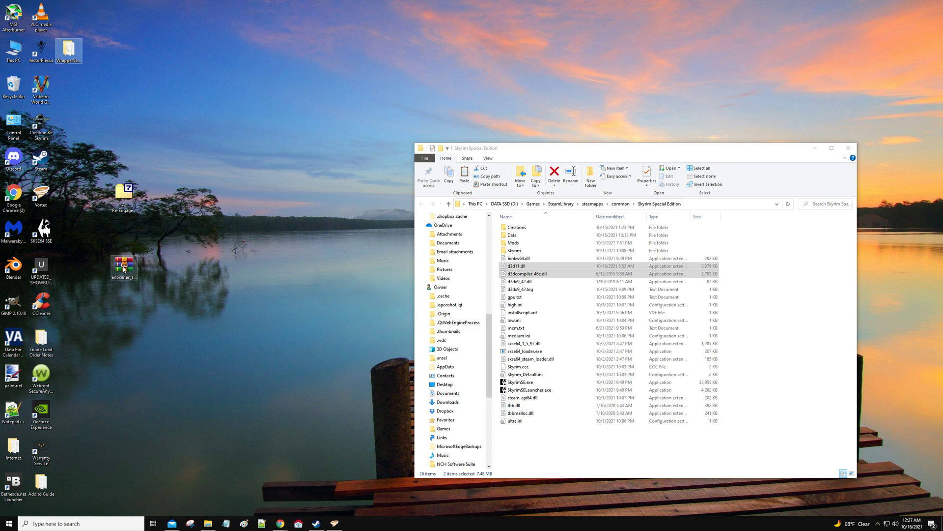
right_click(124, 267)
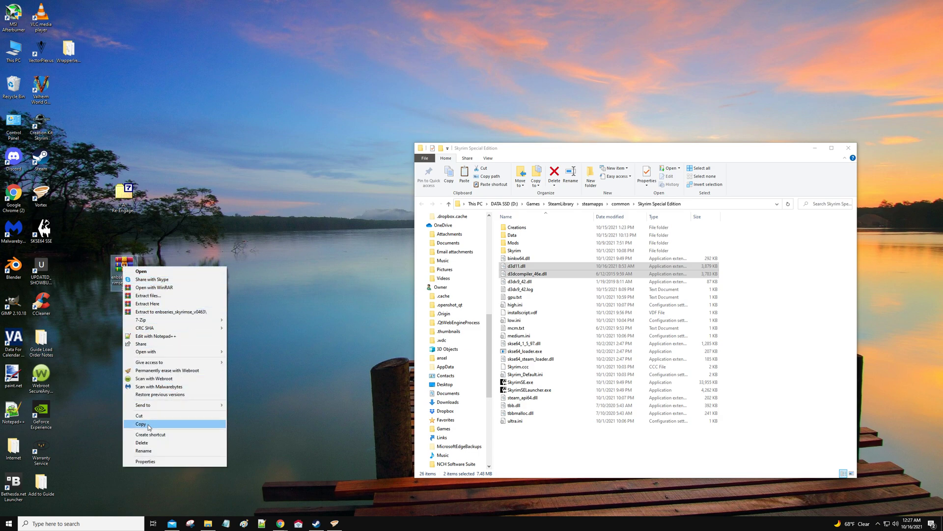
click(141, 424)
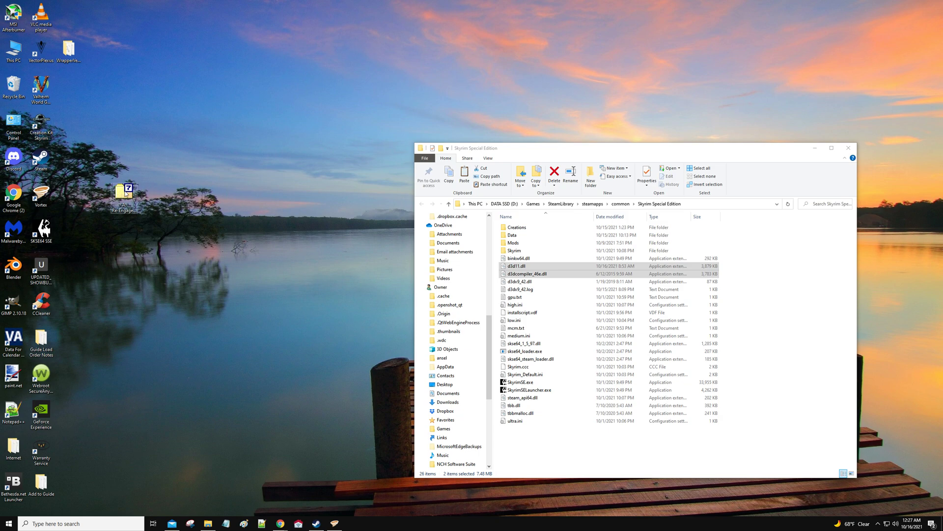
right_click(125, 193)
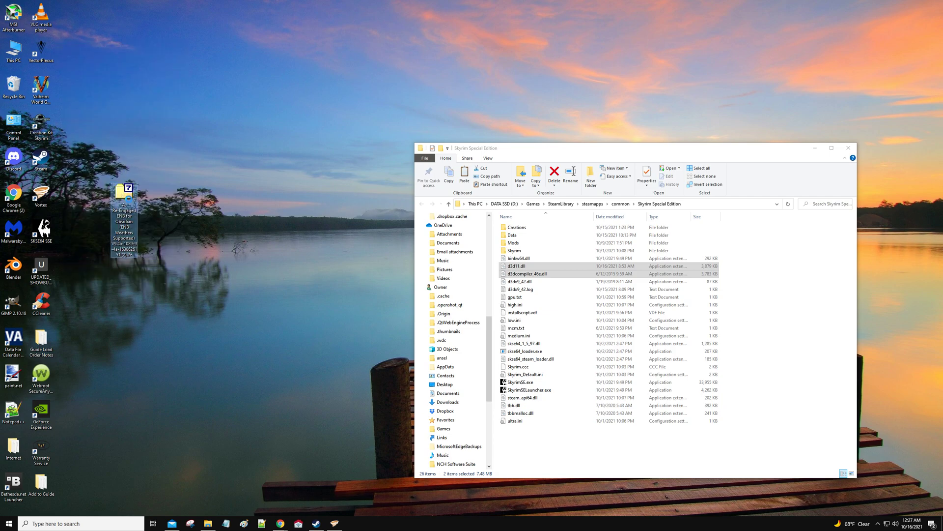
- Extract the Re-Engaged ENB archive here and select the A. Re-Engaged ENB for Obsidian V9.4a folder
right_click(123, 196)
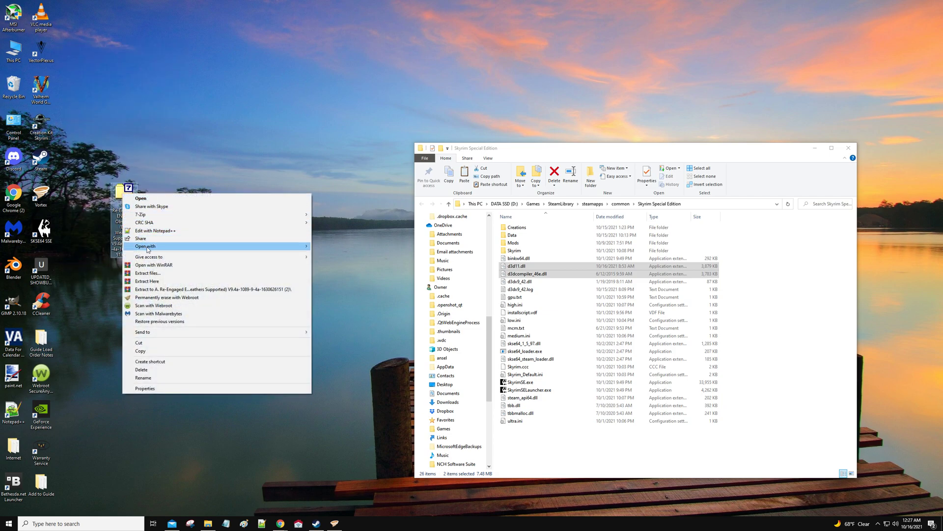
mouse_move(152, 282)
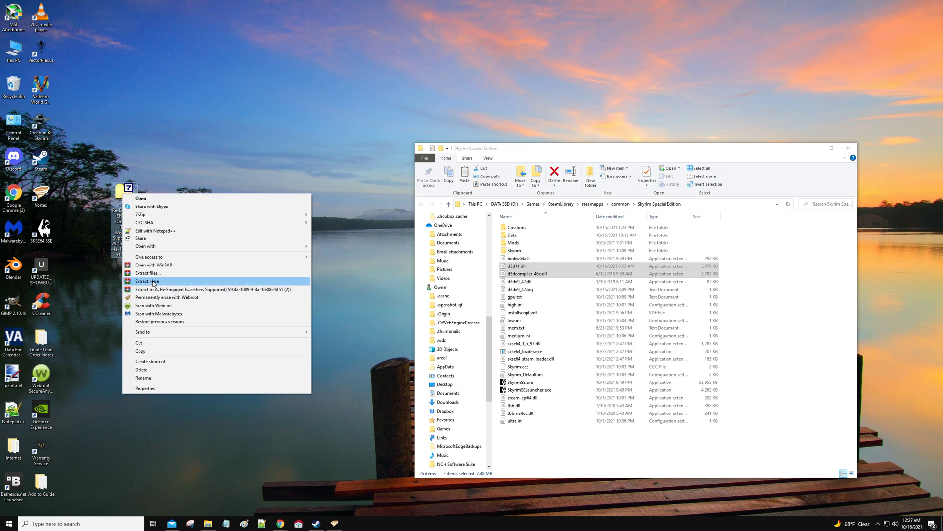
click(147, 281)
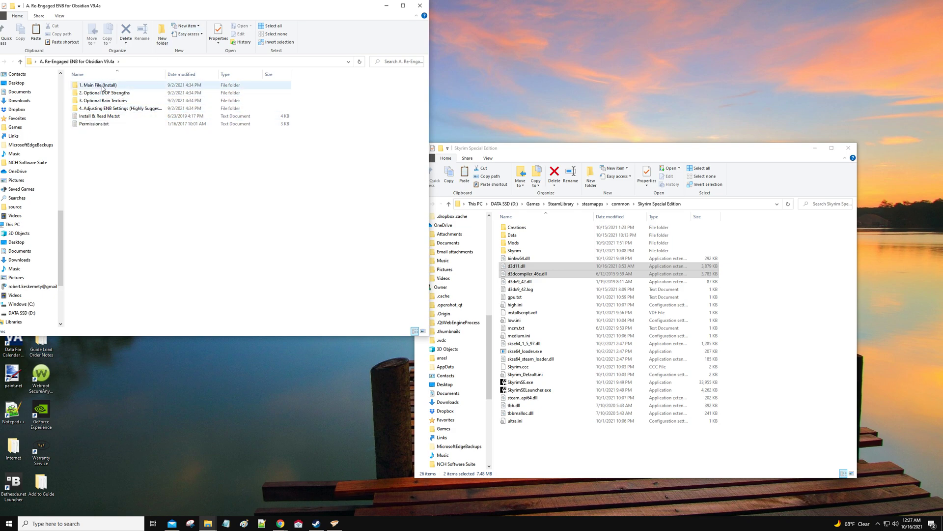
mouse_move(119, 108)
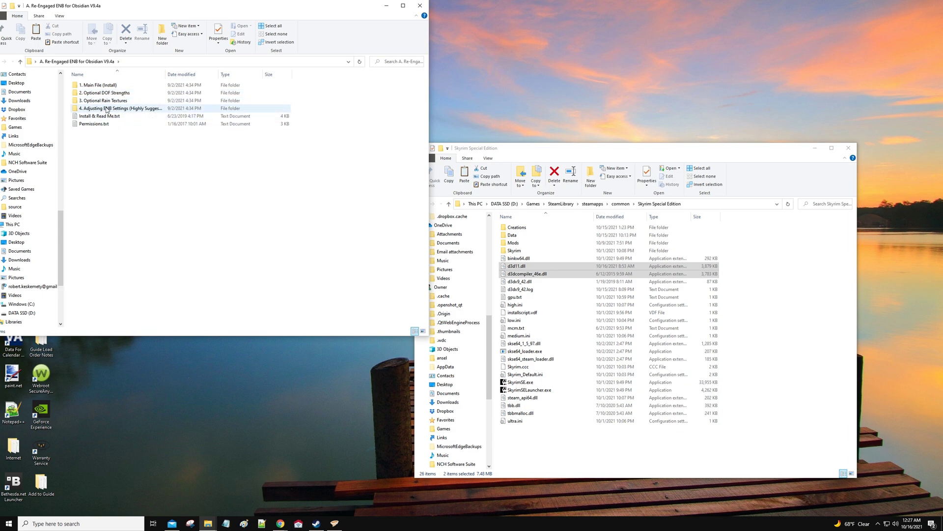
click(102, 100)
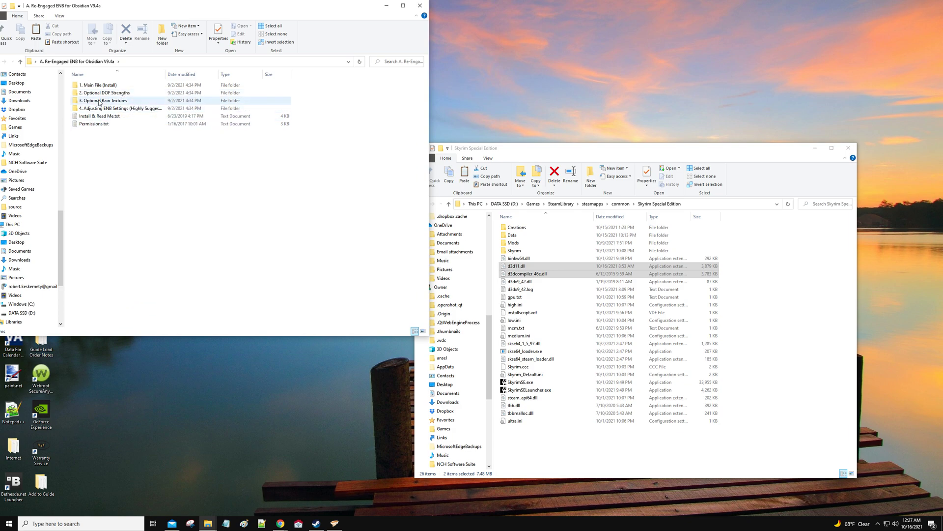
mouse_move(105, 101)
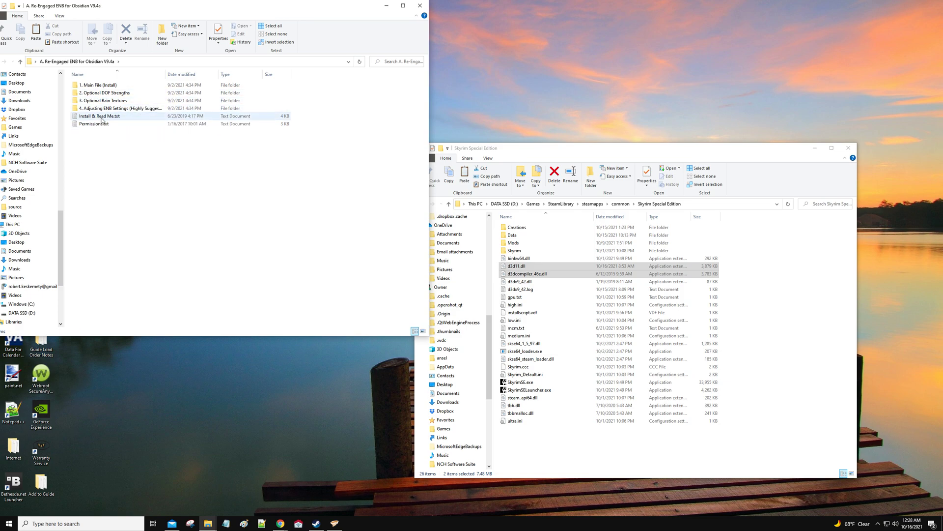
click(99, 84)
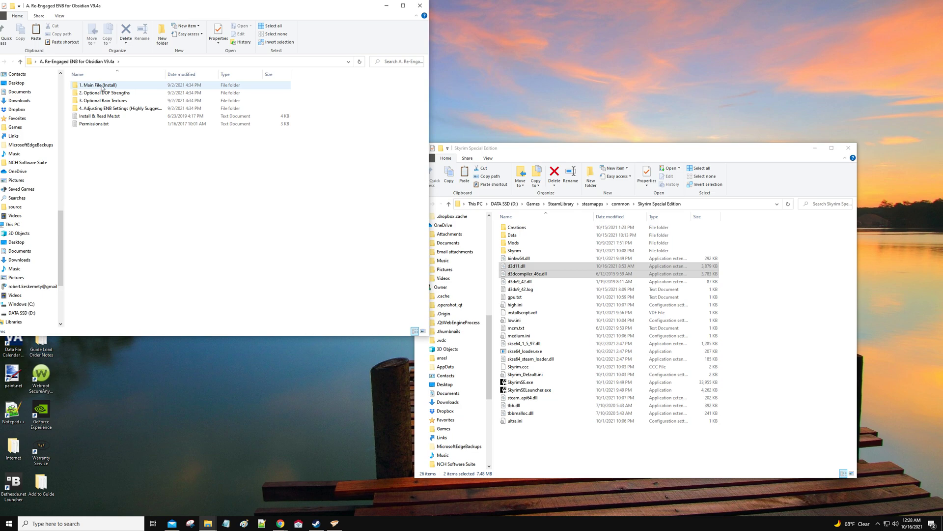
- Enter the 1. Main File (Install) folder showing the Color Correction, Quality and Ultimate Edition versions
double_click(99, 85)
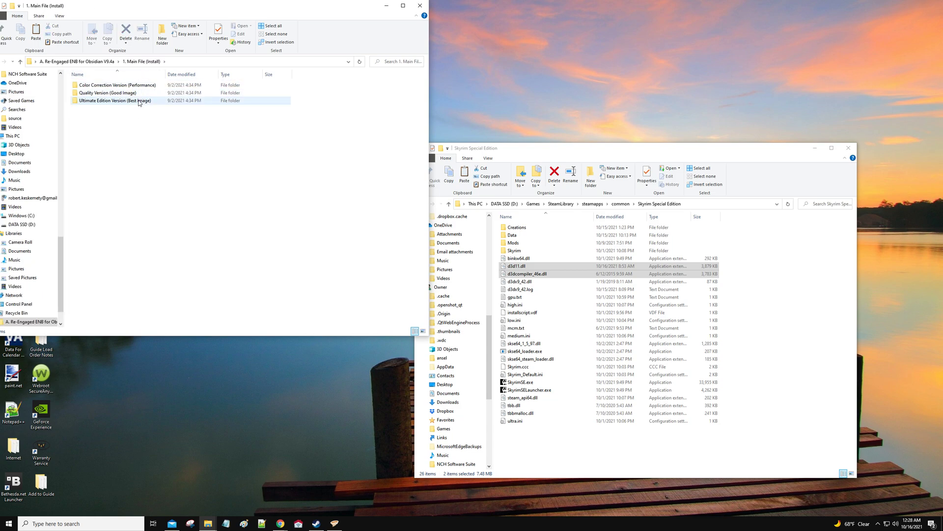
click(108, 92)
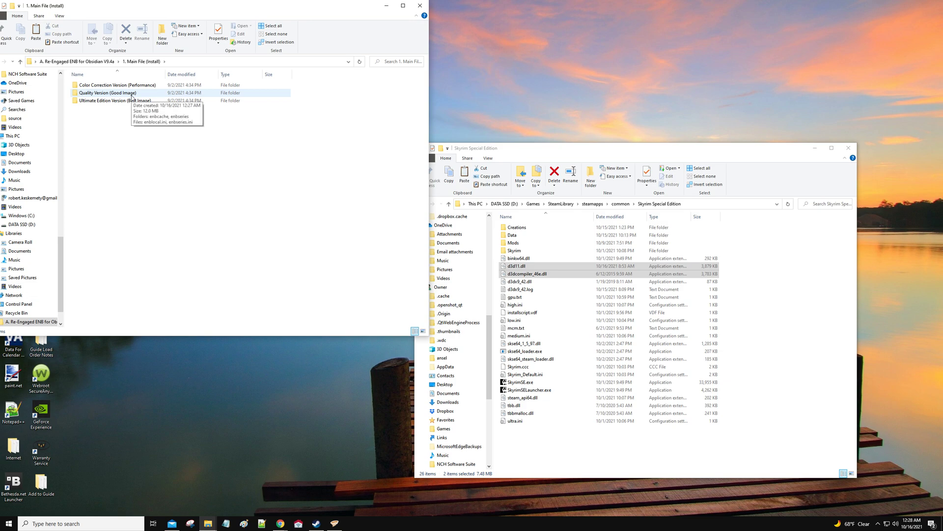
mouse_move(133, 98)
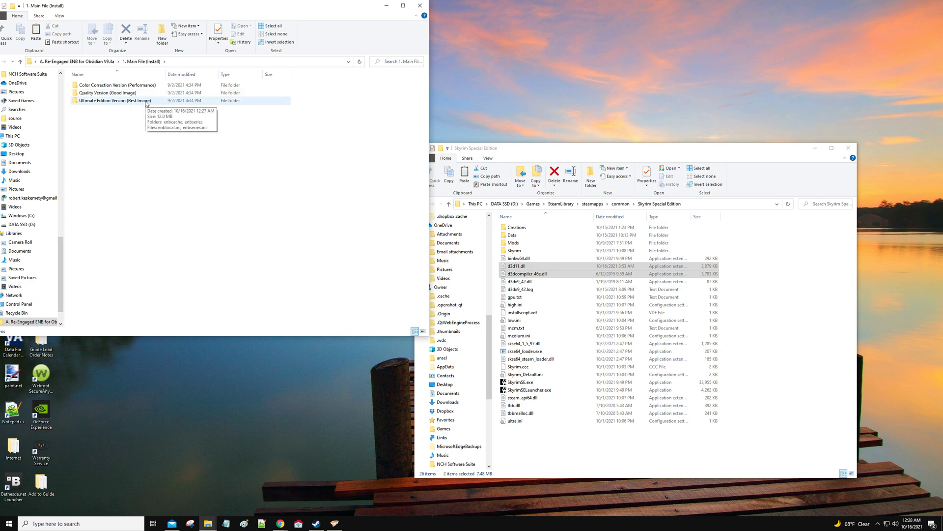
mouse_move(153, 105)
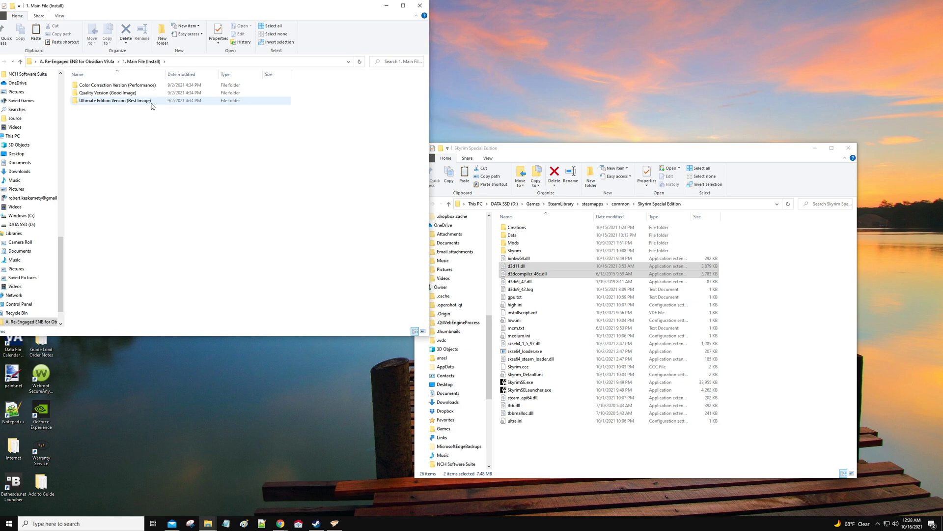
- Copy the Ultimate Edition (Best Image) enbcache, enbseries, enblocal.ini and enbseries.ini for the Skyrim SE folder
click(114, 100)
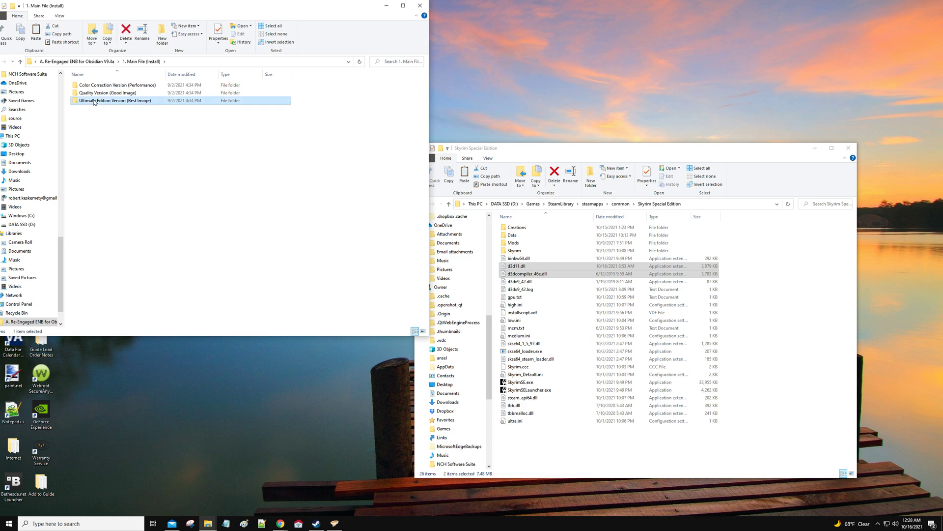
double_click(114, 100)
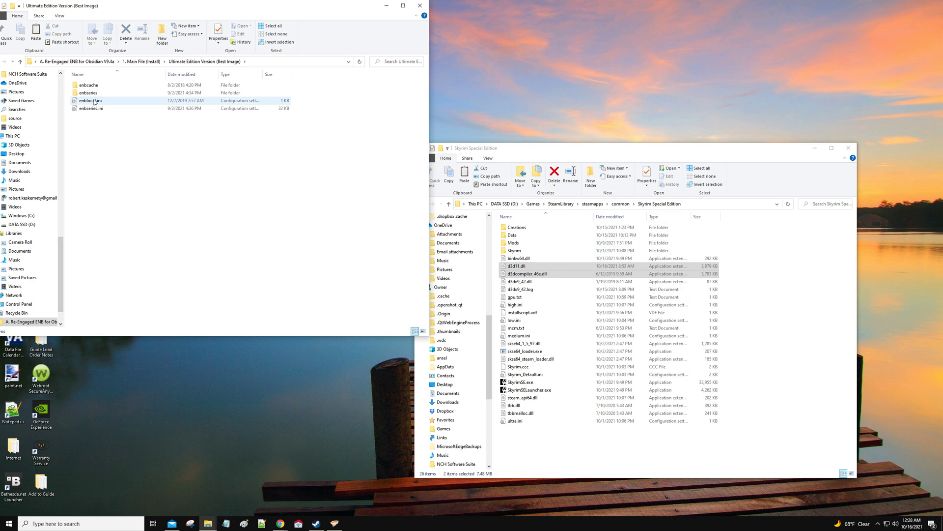
mouse_move(162, 103)
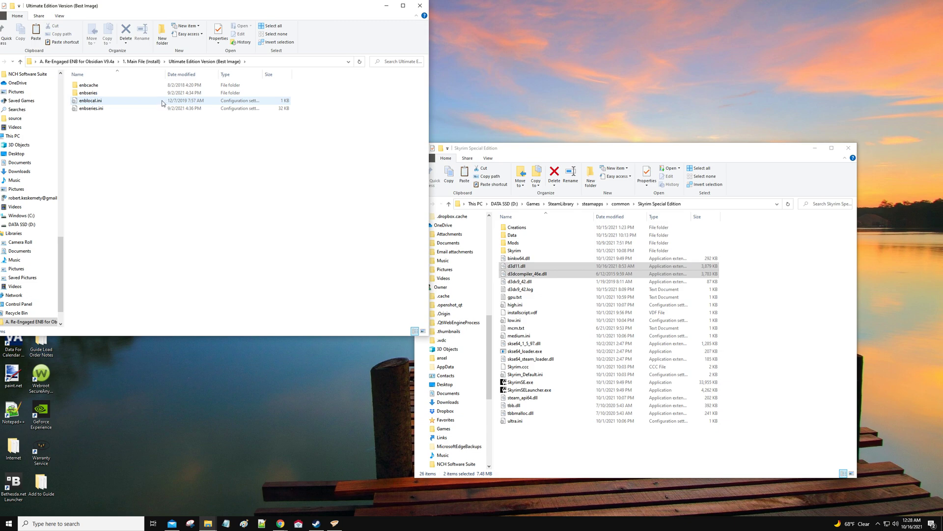
click(110, 121)
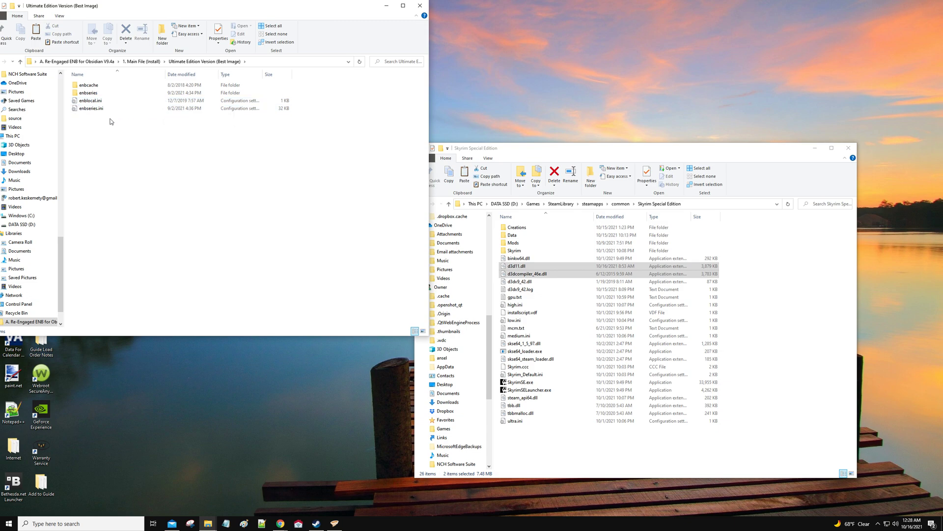
click(88, 84)
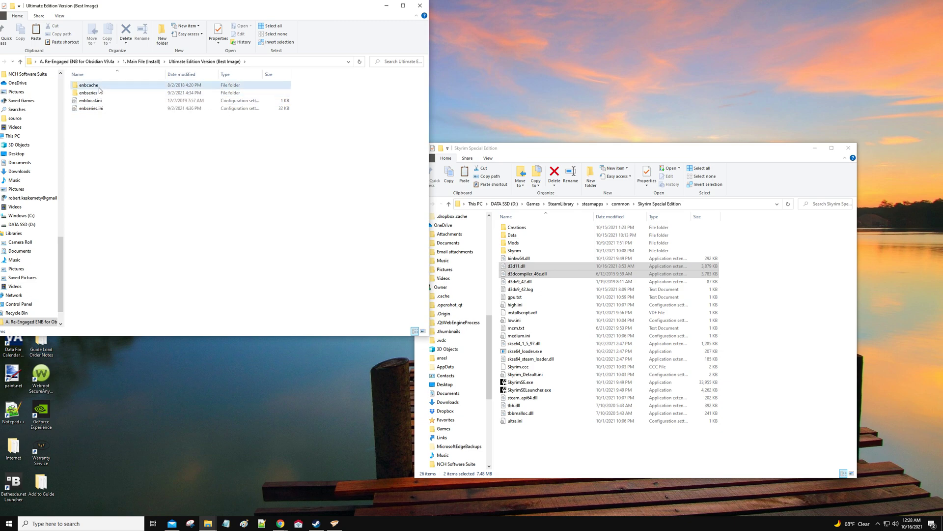
click(90, 108)
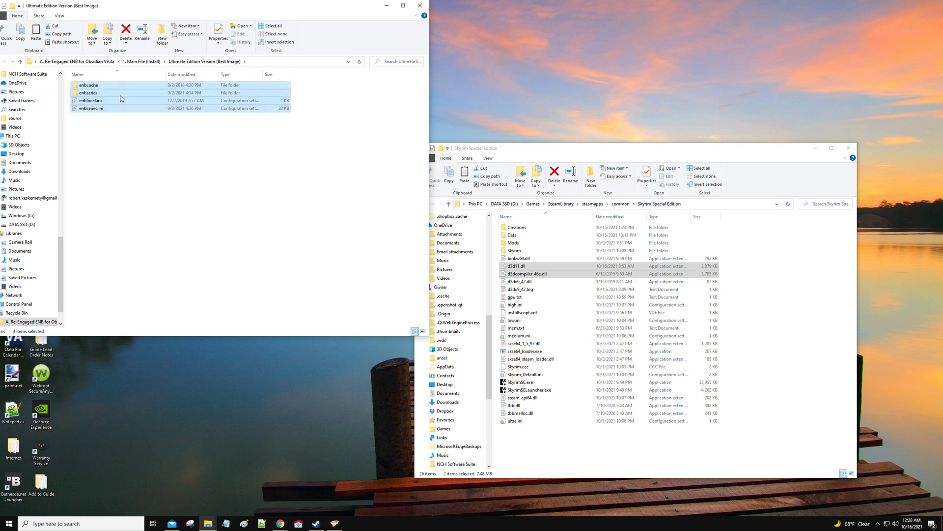
right_click(96, 99)
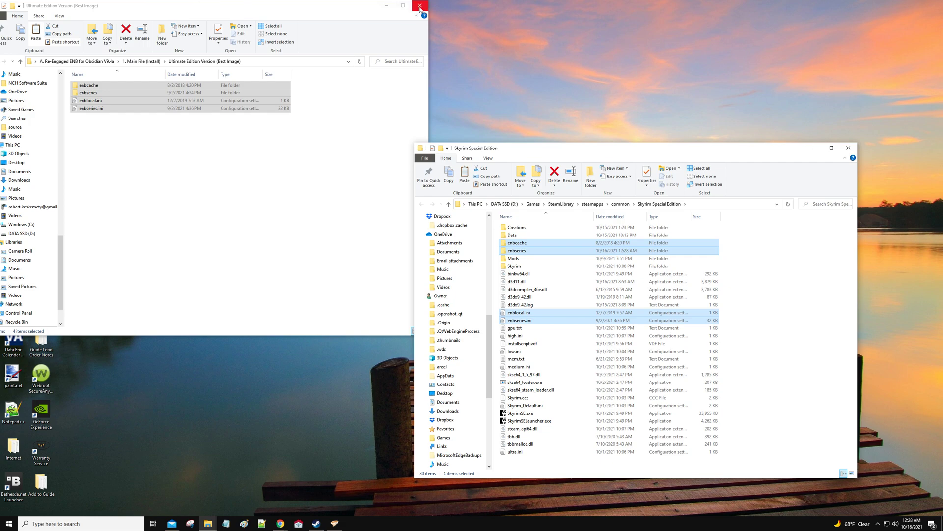
- Close the Ultimate Edition folder window so the ENB Helper SE browser page shows
click(420, 6)
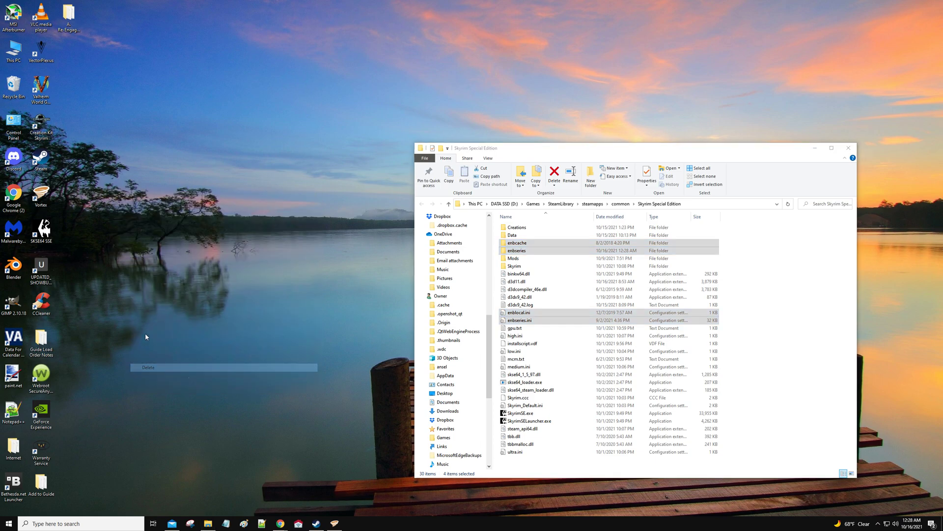
right_click(68, 12)
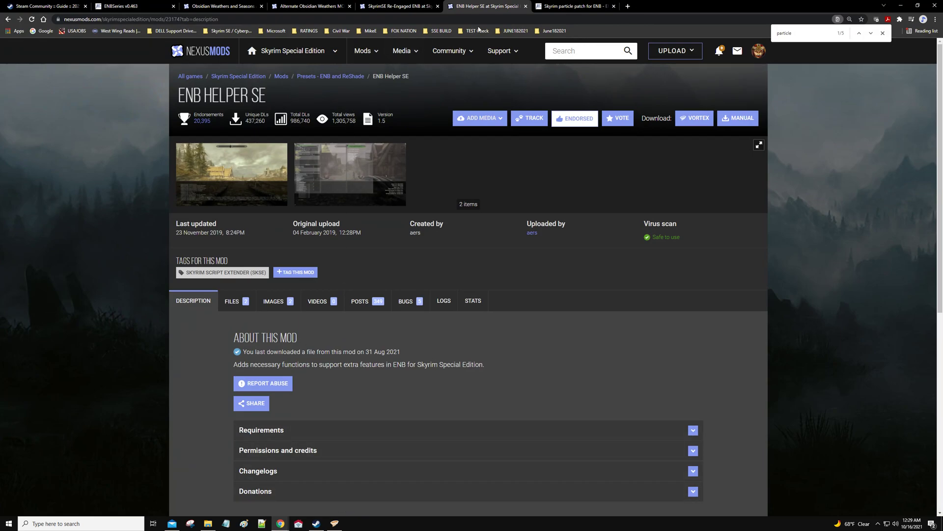
- Close the Skyrim particle patch tab and go to the ENB Helper SE files list
click(575, 6)
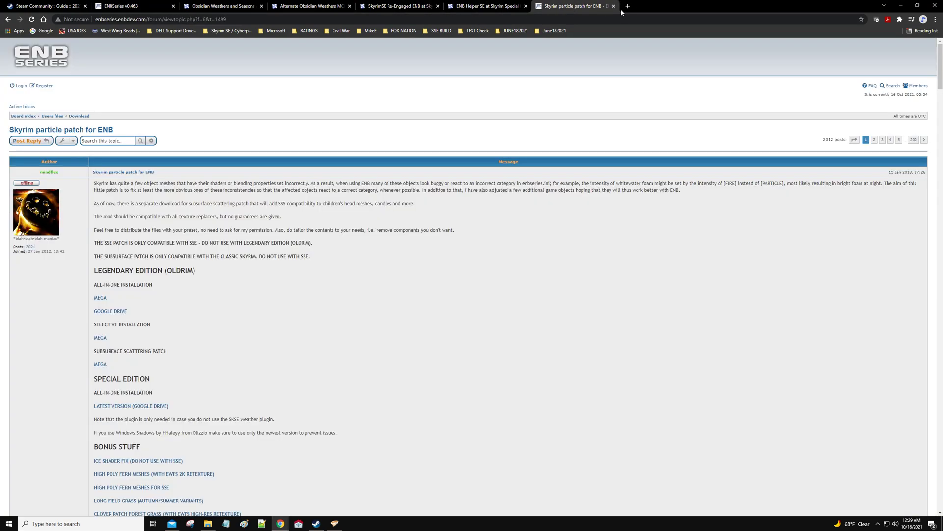
click(487, 5)
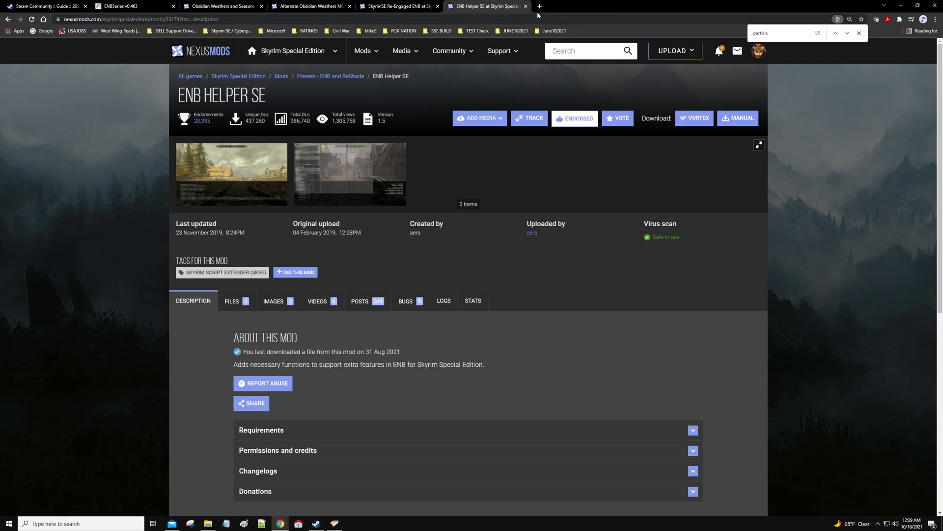
mouse_move(488, 6)
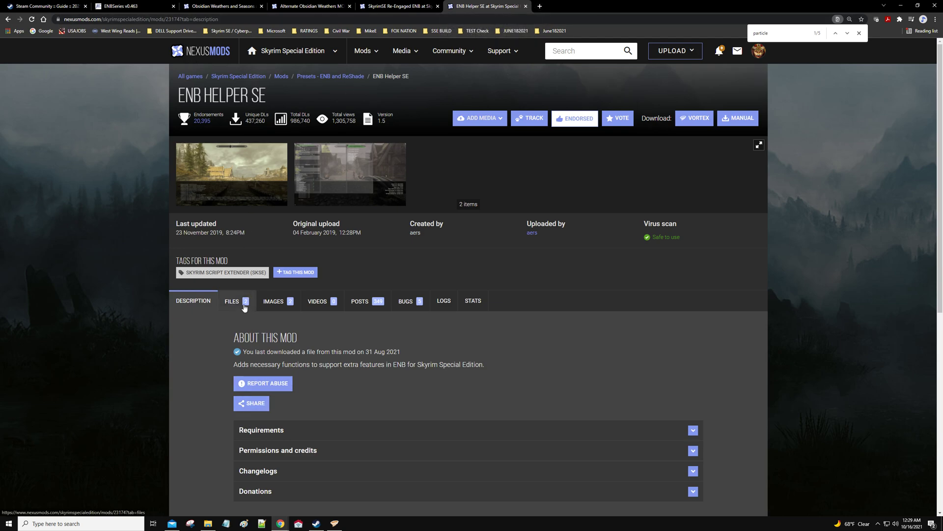
click(231, 300)
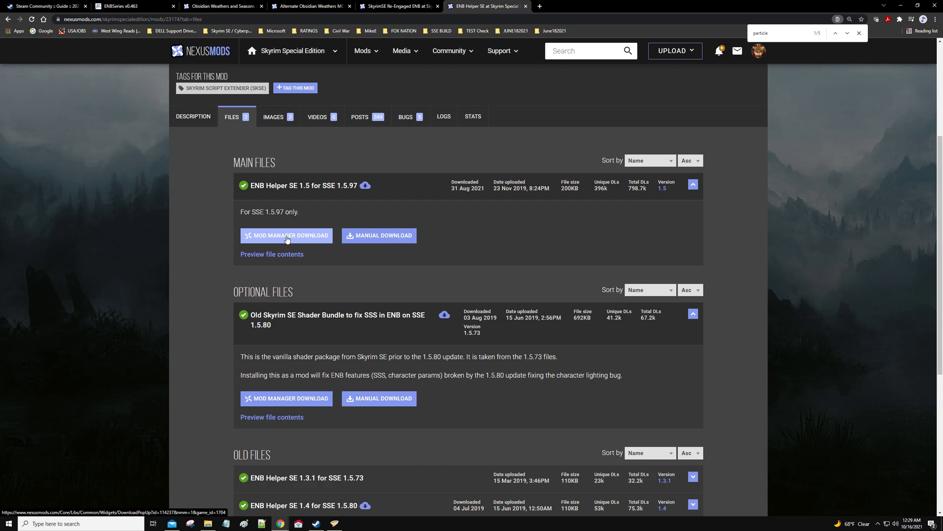
- Send the ENB Helper SE 1.5 for SSE 1.5.97 main file to Vortex via Mod Manager Download
click(286, 235)
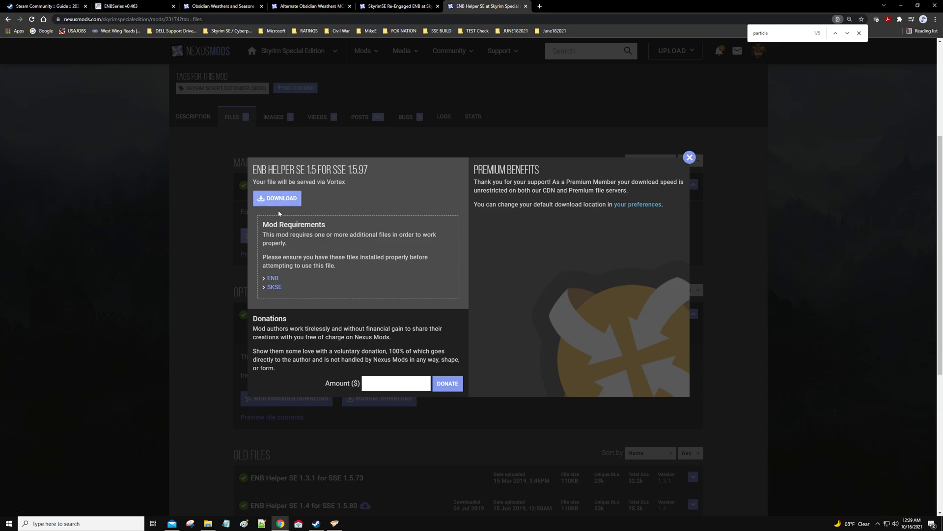
click(277, 198)
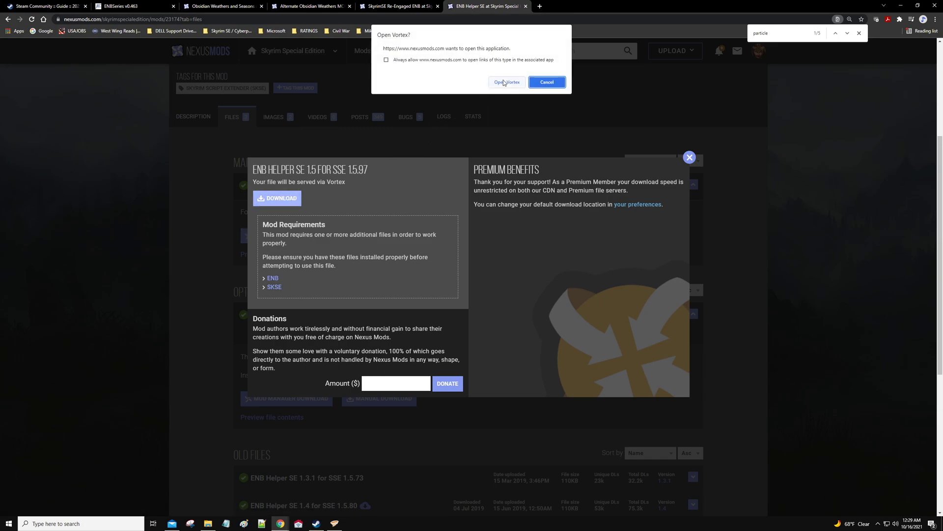
click(546, 82)
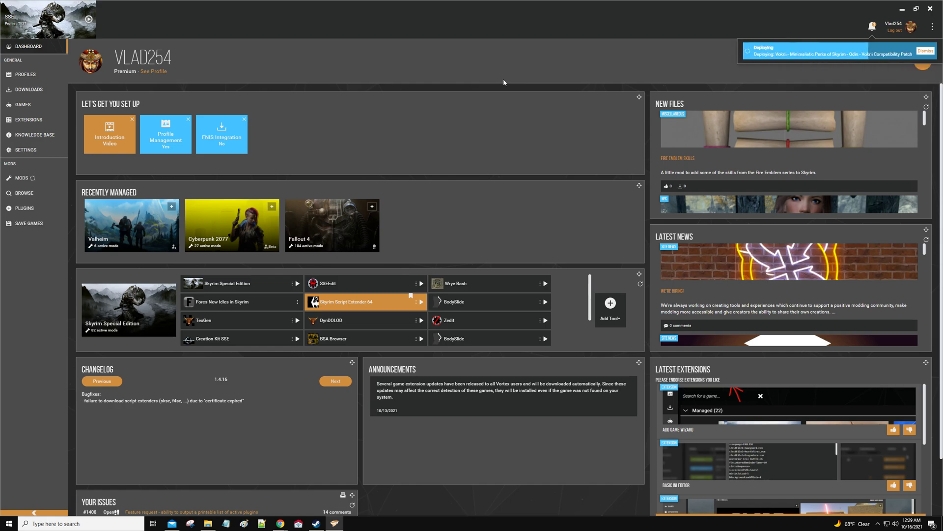
- Dismiss Vortex's deployment notice, view its installed mods list, then minimize Vortex
click(926, 51)
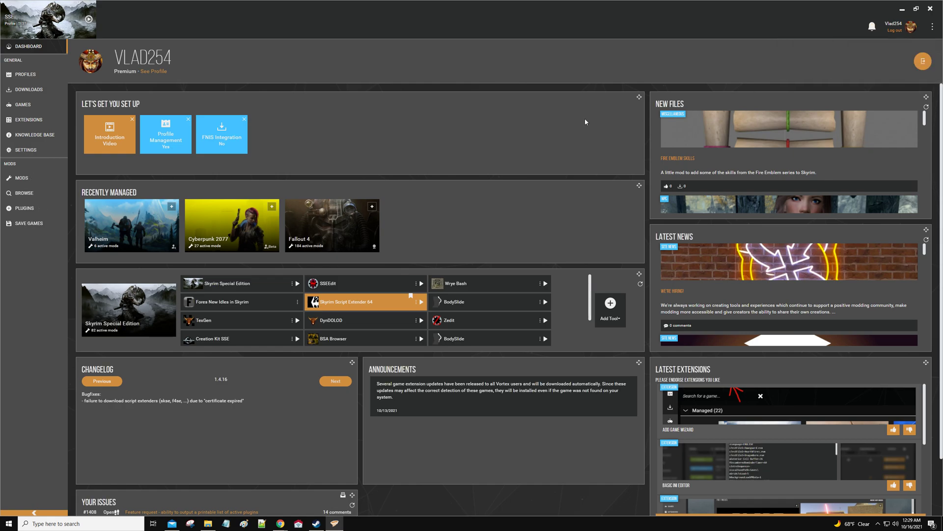
click(23, 178)
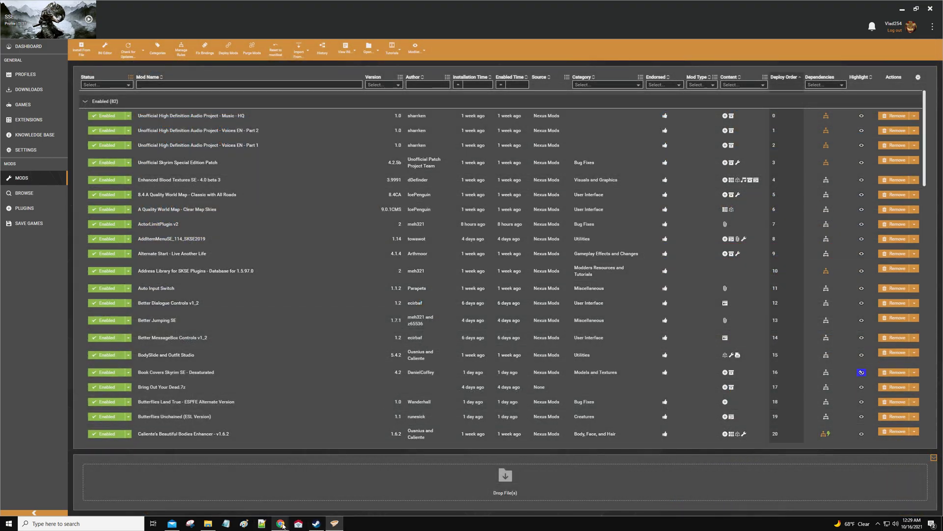
click(280, 523)
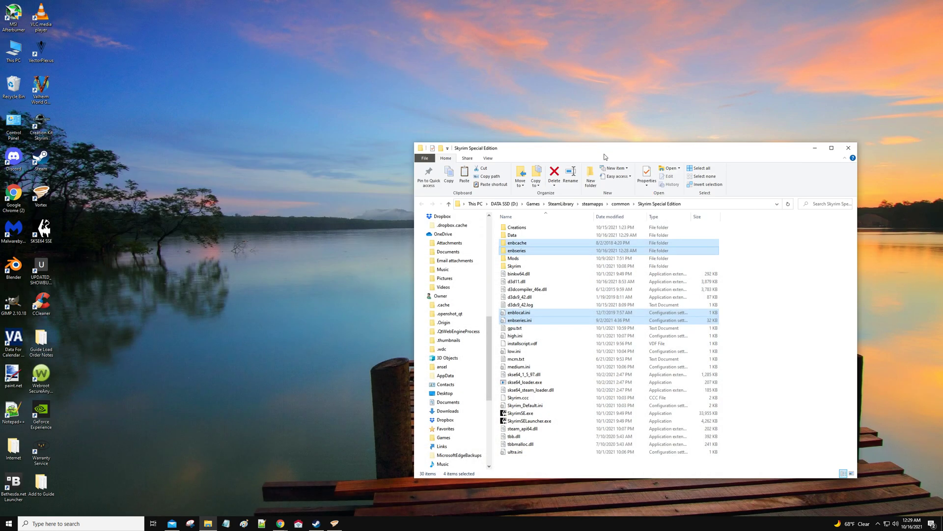
mouse_move(363, 400)
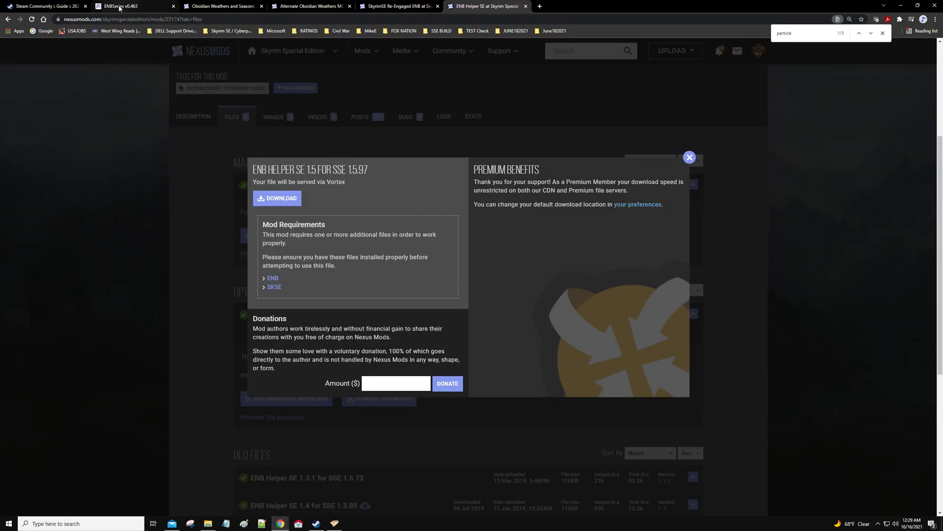
- Send Obsidian Weathers 1.07a to Vortex from its files list, then move on to the Alternate Obsidian Weathers MCM page
click(223, 6)
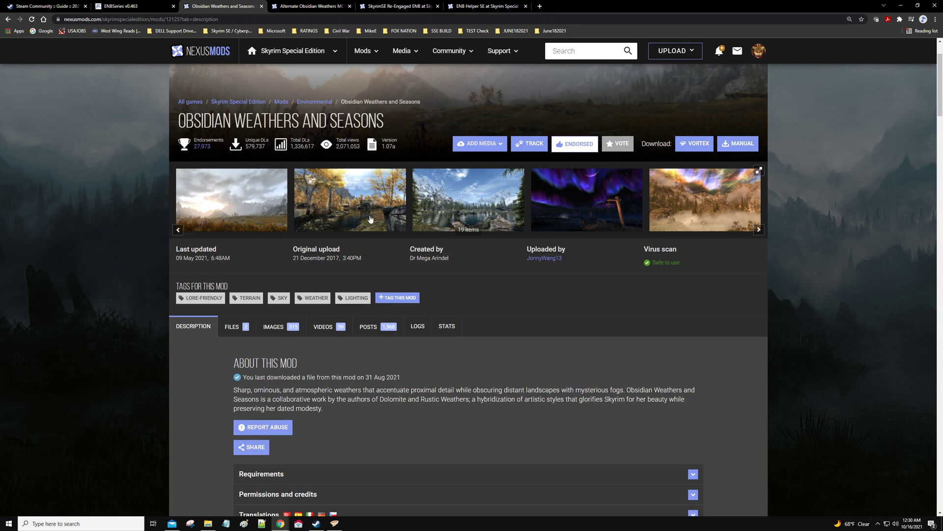
click(232, 224)
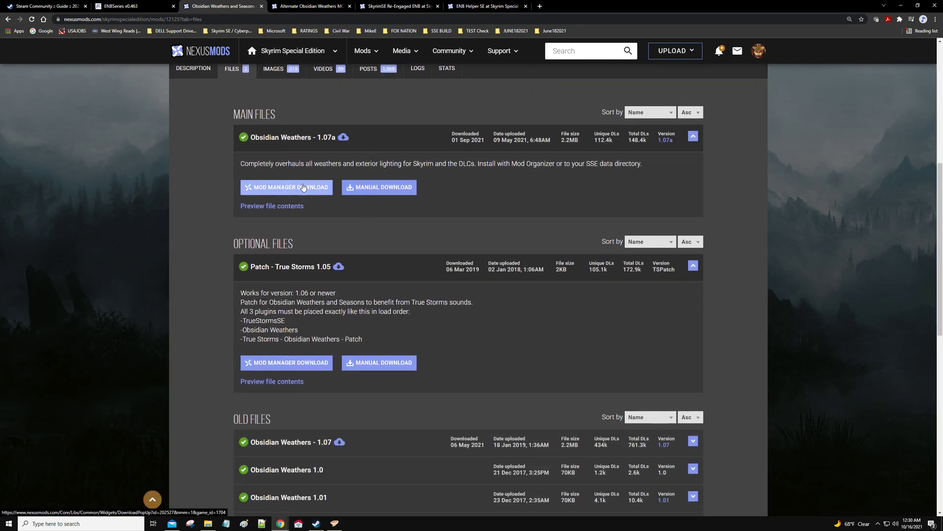
click(286, 186)
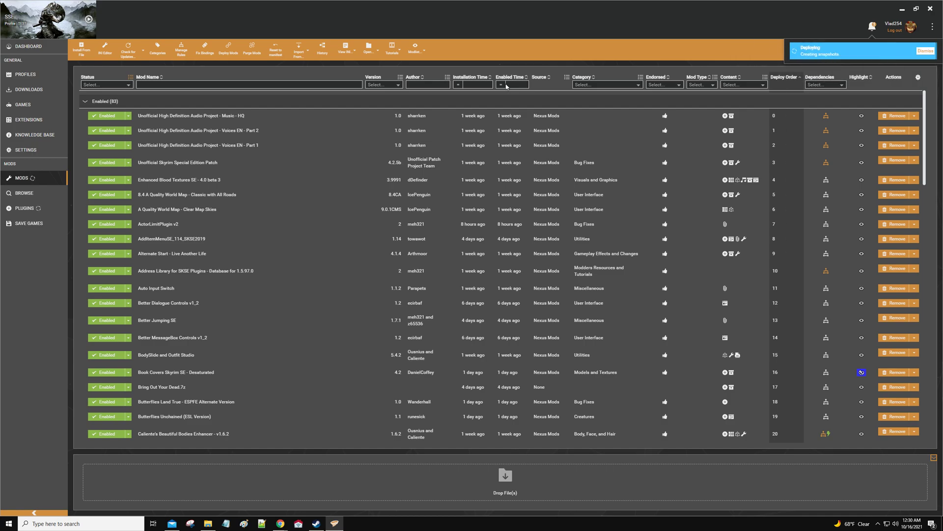
click(925, 51)
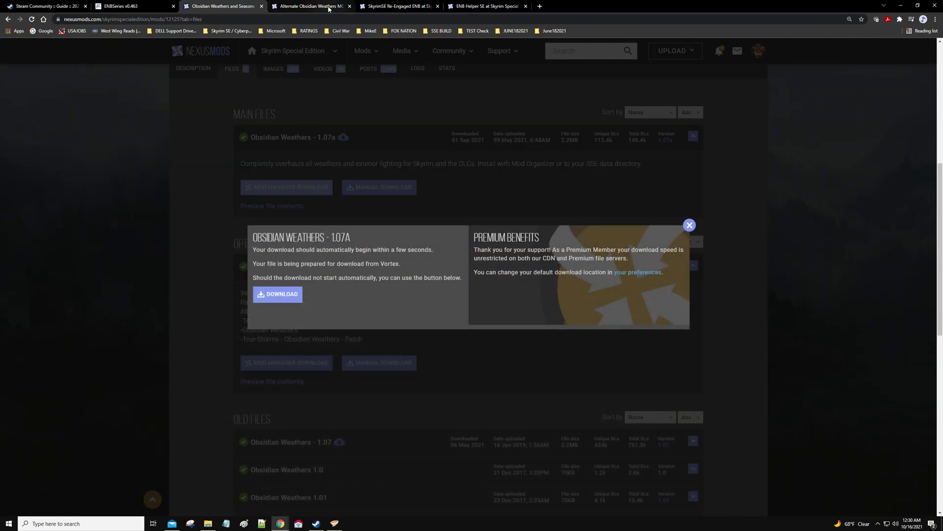
click(309, 6)
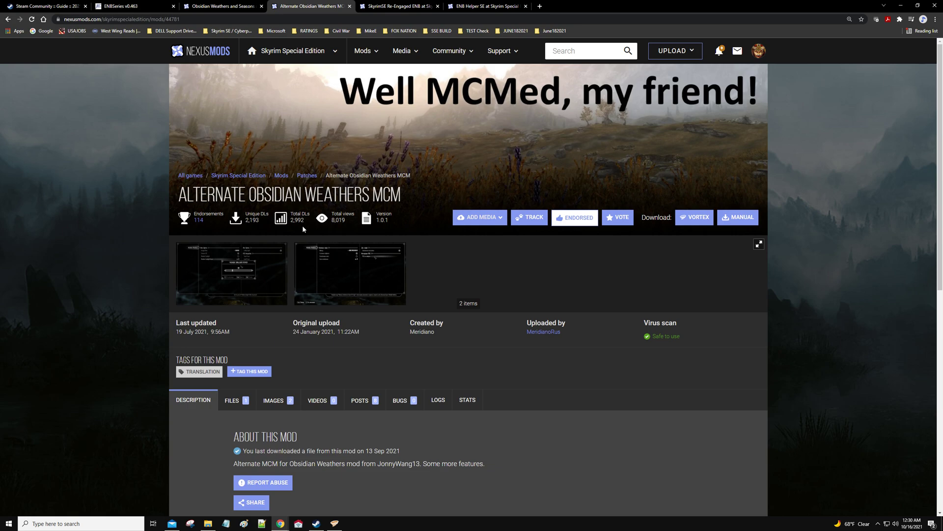
- Browse the Alternate Obsidian Weathers MCM files list and close its enlarged screenshot
scroll(down, 3)
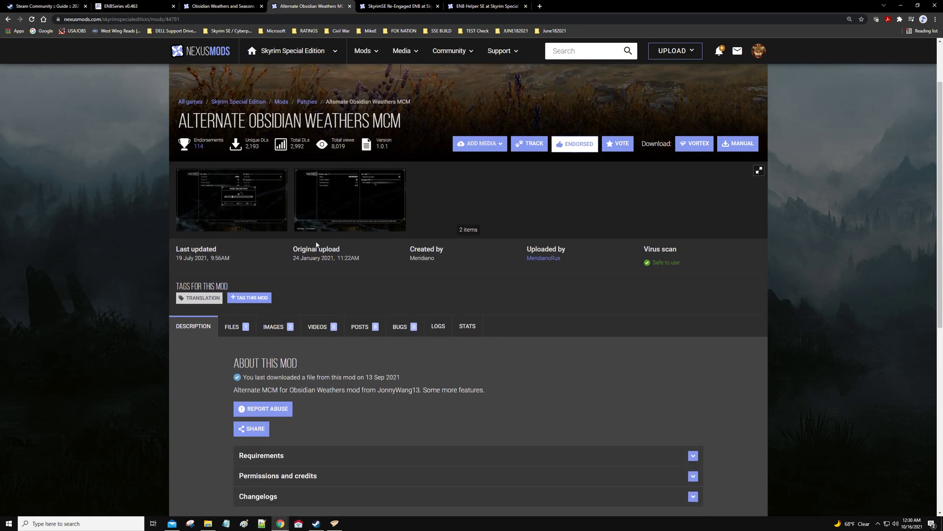
click(232, 326)
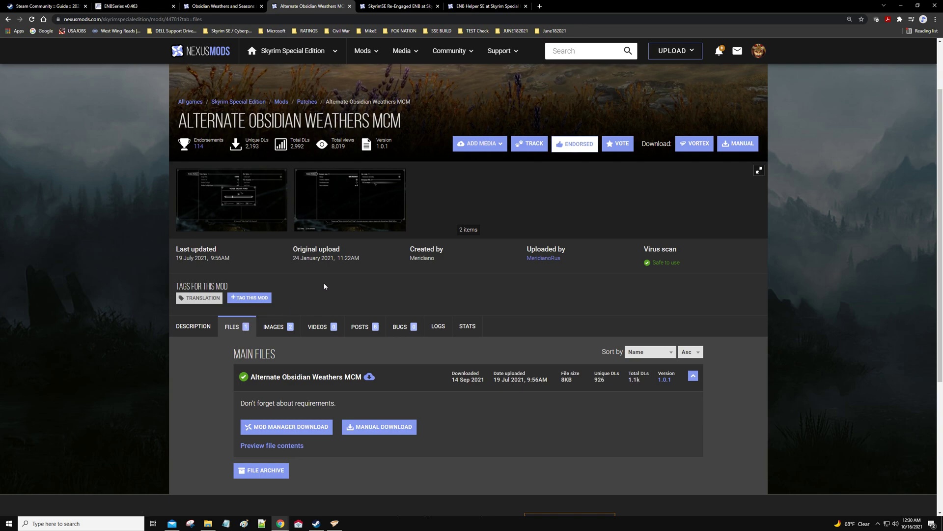
scroll(down, 3)
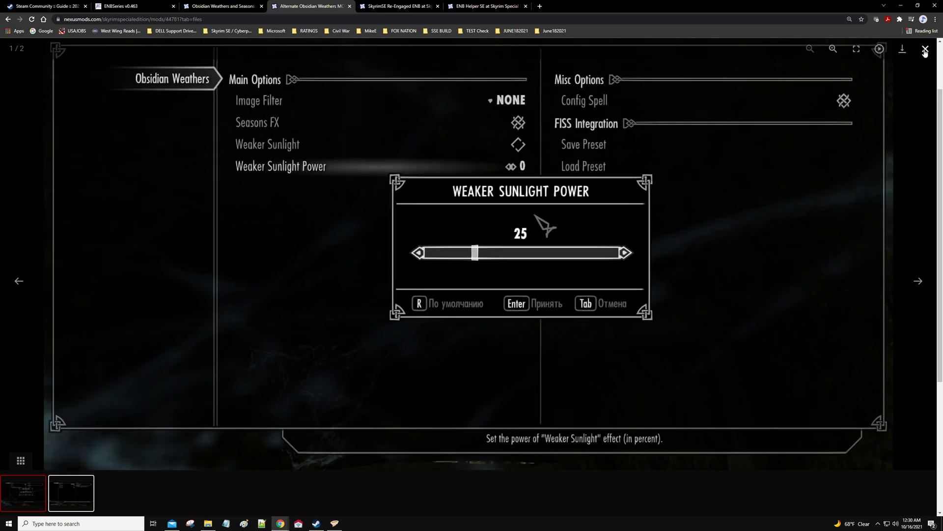
click(926, 49)
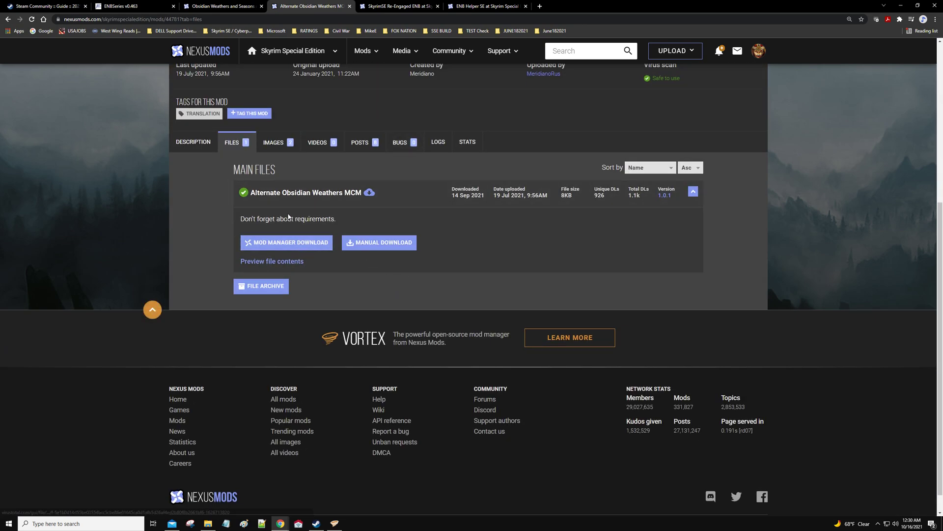
- Check the MCM's requirements (Obsidian Weathers, SkyUI, SKSE64) on Description, then return to the 1.0.1 files list
click(193, 142)
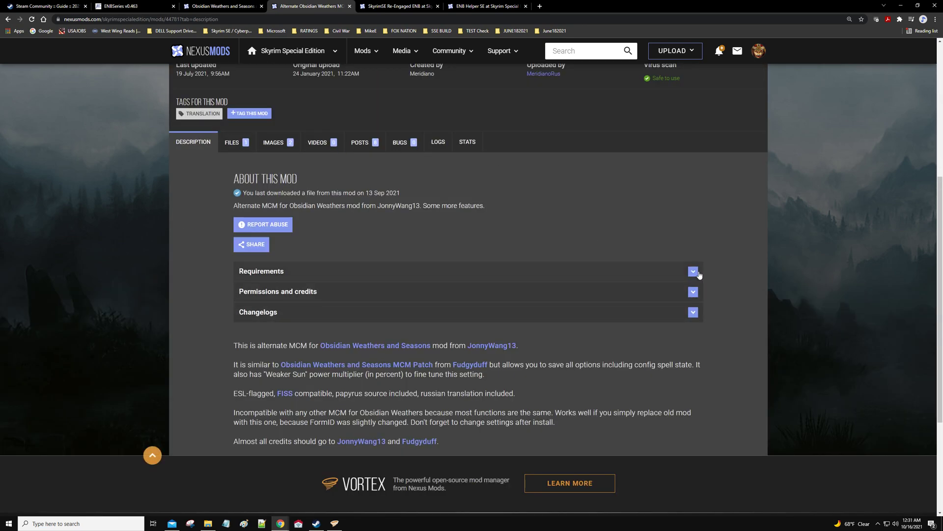
click(692, 271)
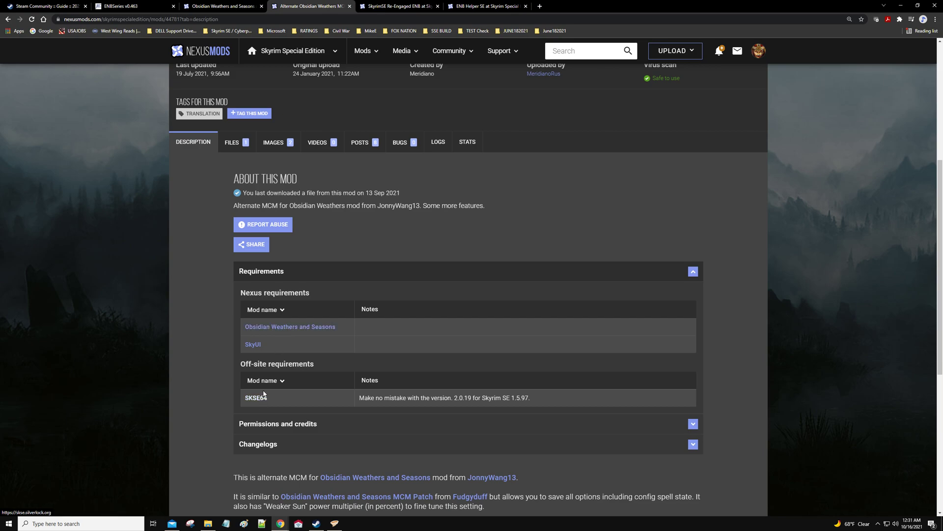
click(232, 141)
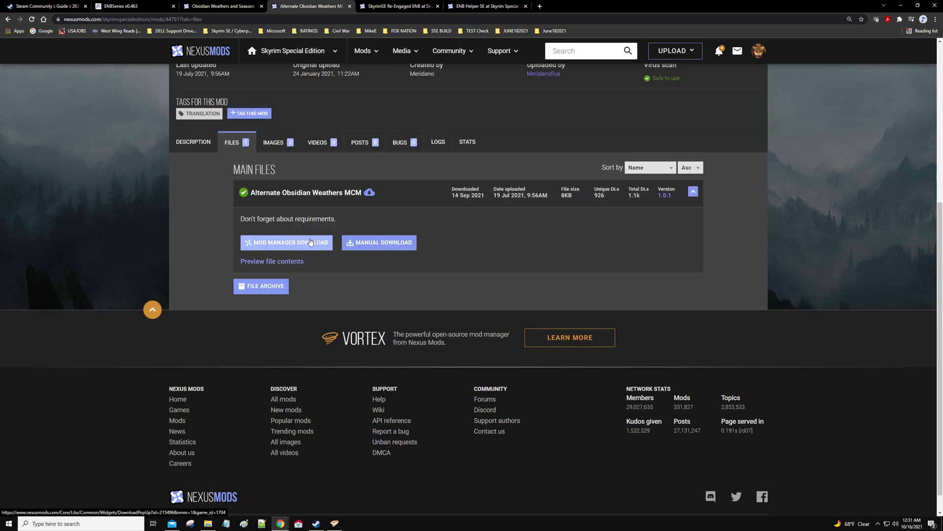
- Send the Alternate Obsidian Weathers MCM main file to Vortex via Mod Manager Download
click(286, 241)
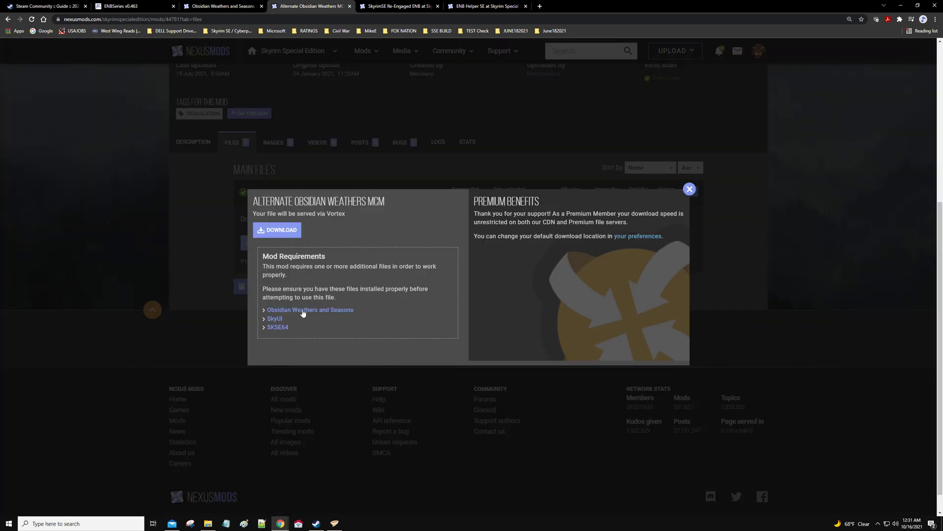
click(277, 229)
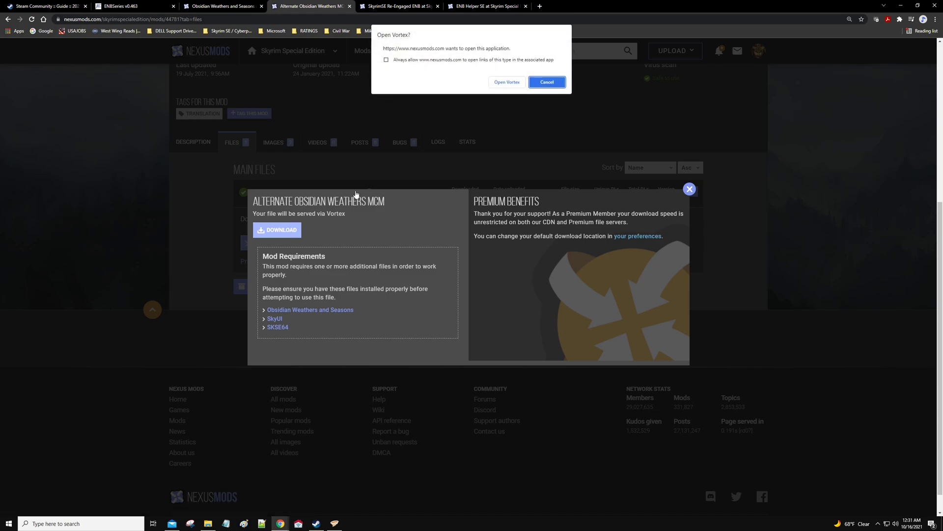
click(546, 82)
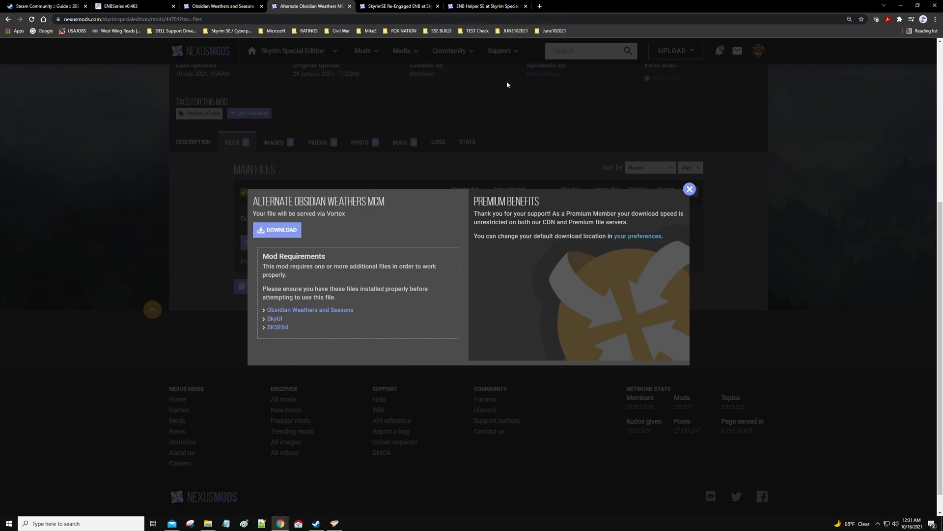
- Watch the install in Vortex, dismiss the deployment notice, and return to the Steam Community guide
click(277, 230)
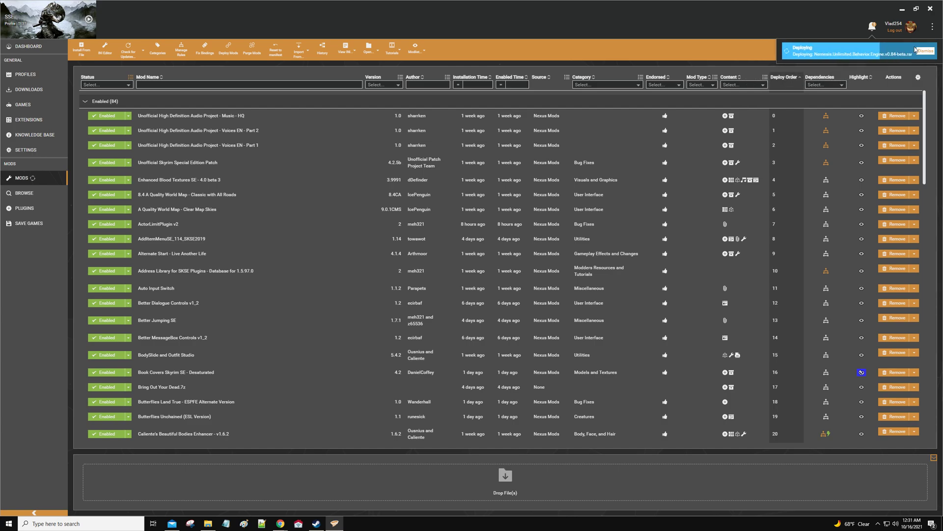
click(922, 50)
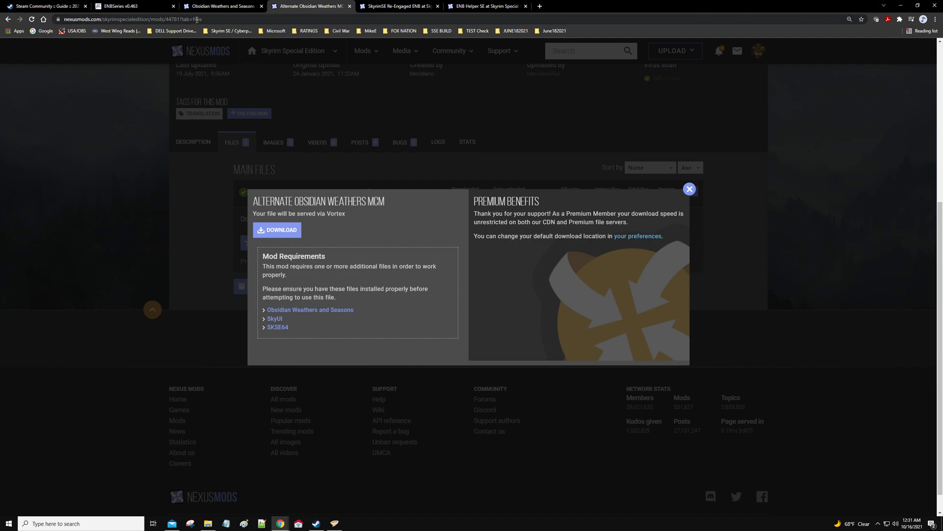
click(46, 6)
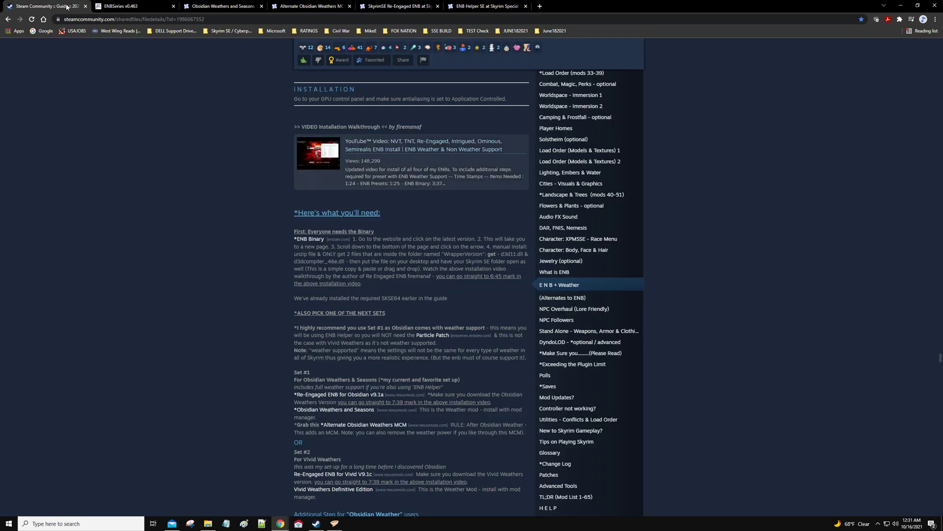
- Close the Nexus Mods and ENB Helper SE tabs, leaving only the Steam guide open
click(119, 6)
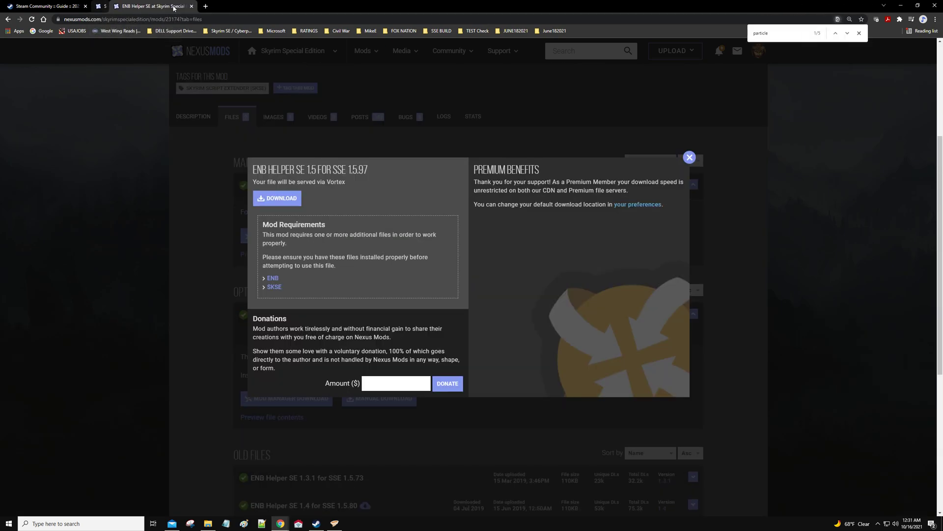
click(48, 5)
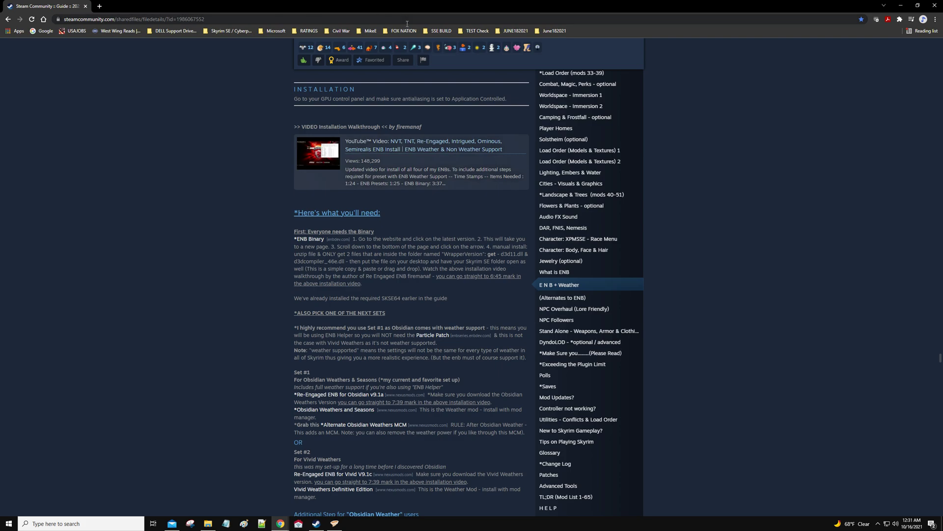